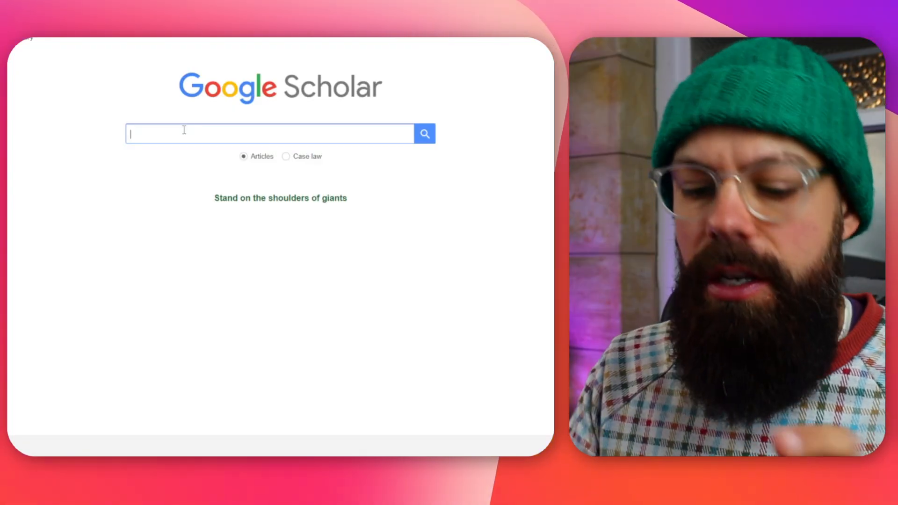
Type 'solar cell' and try endings a, b and c to browse Scholar's autocomplete suggestions.
text(sd)
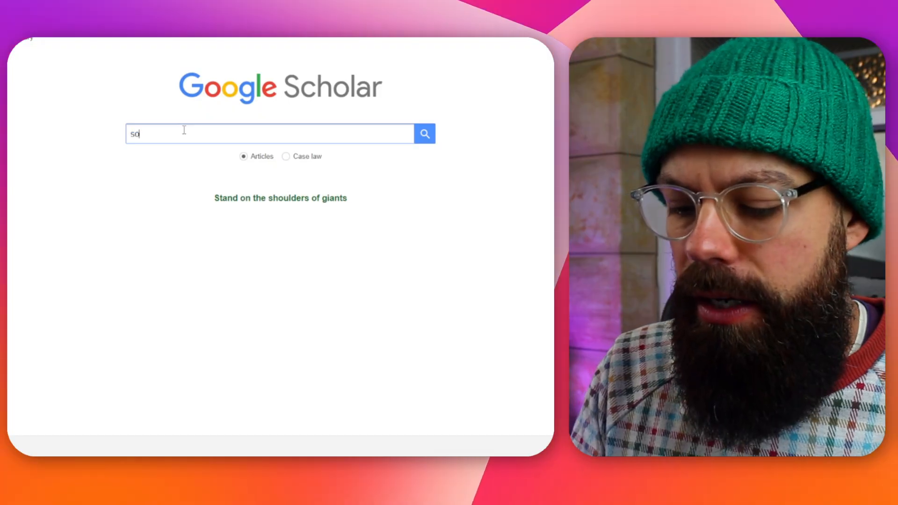
text(lar)
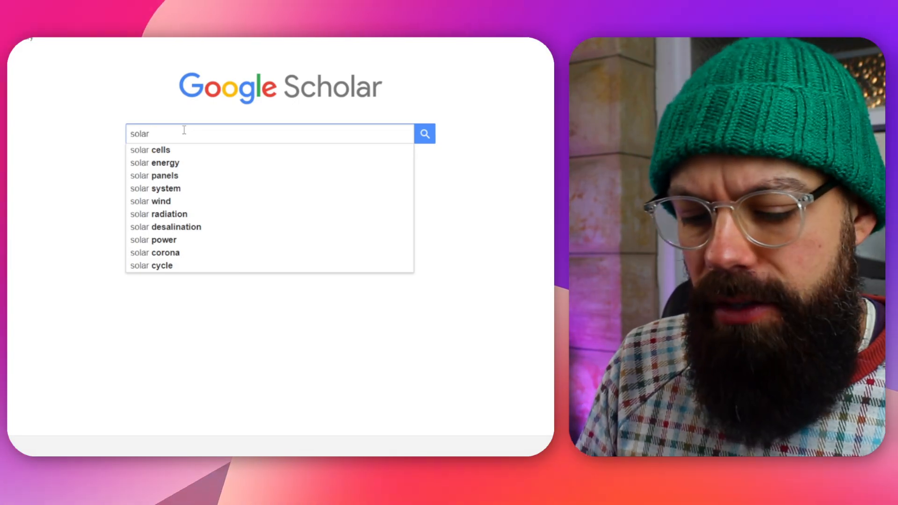
text(cell)
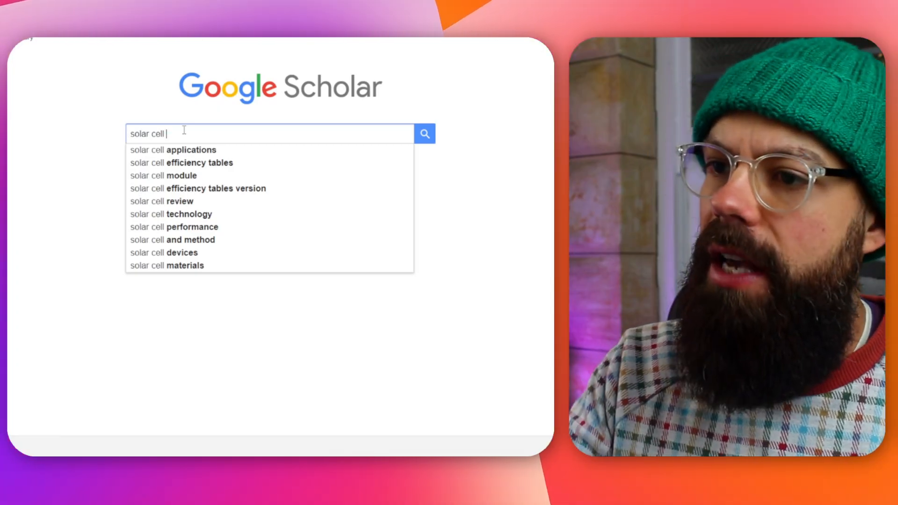
text(a)
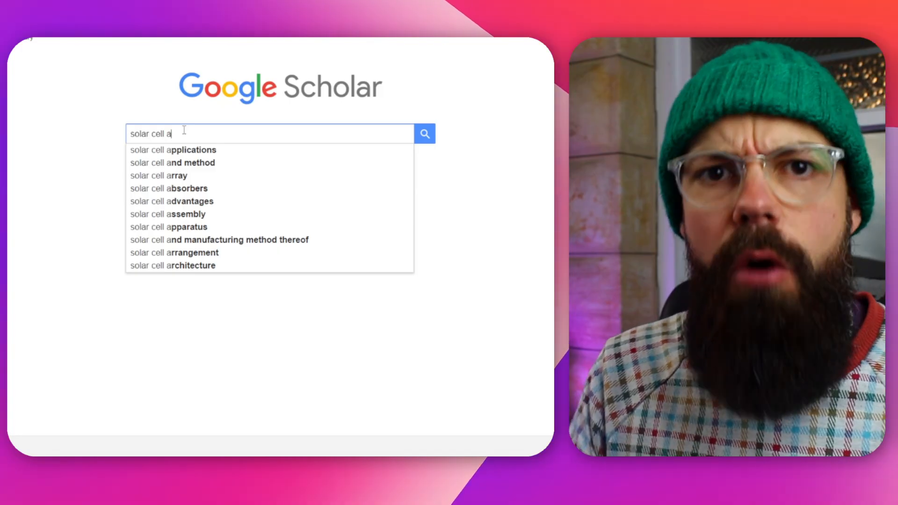
key(Backspace)
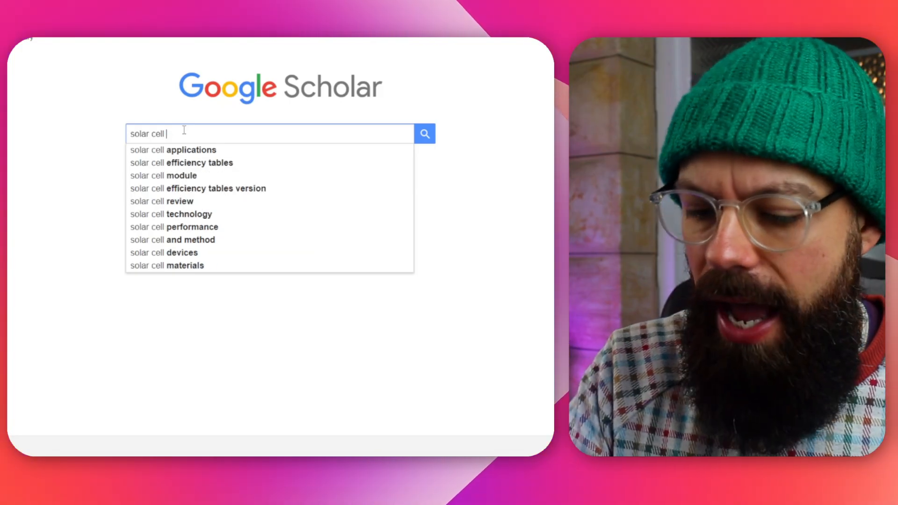
text(b)
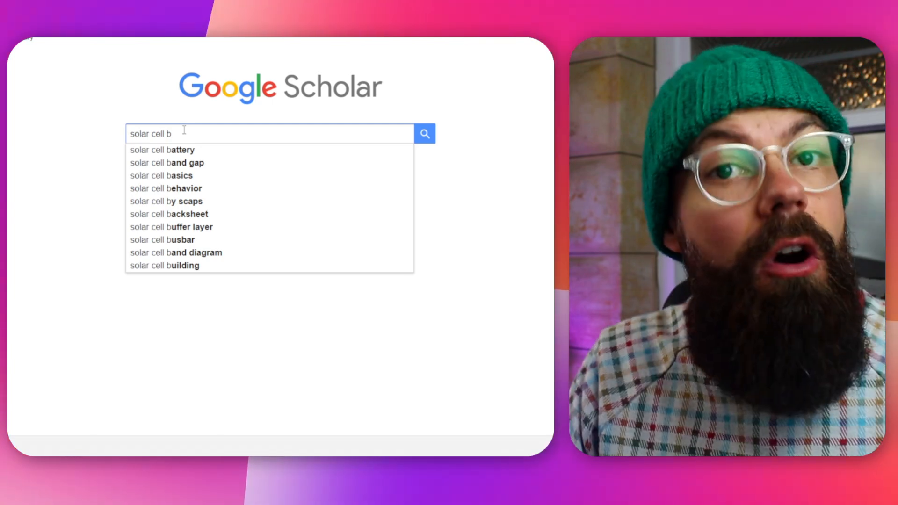
text(c)
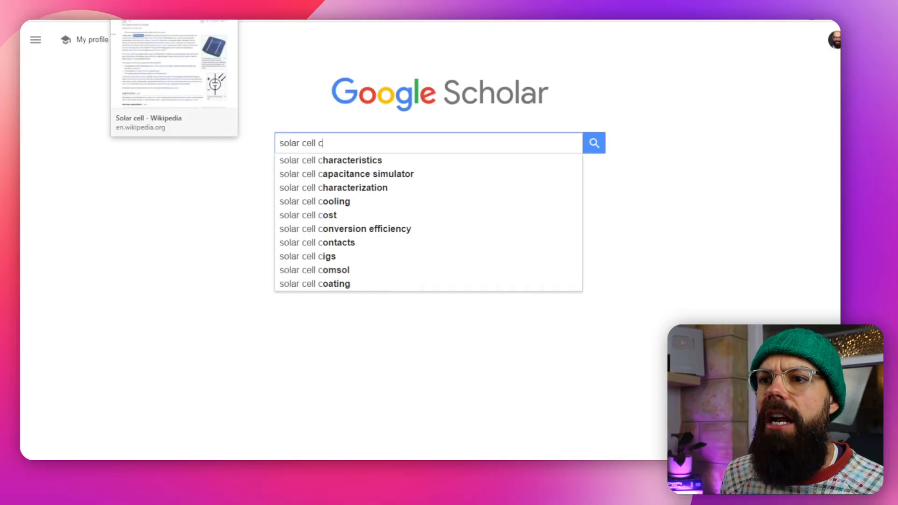
Switch to the Wikipedia Solar cell article and select the word 'photovoltaic'.
click(171, 77)
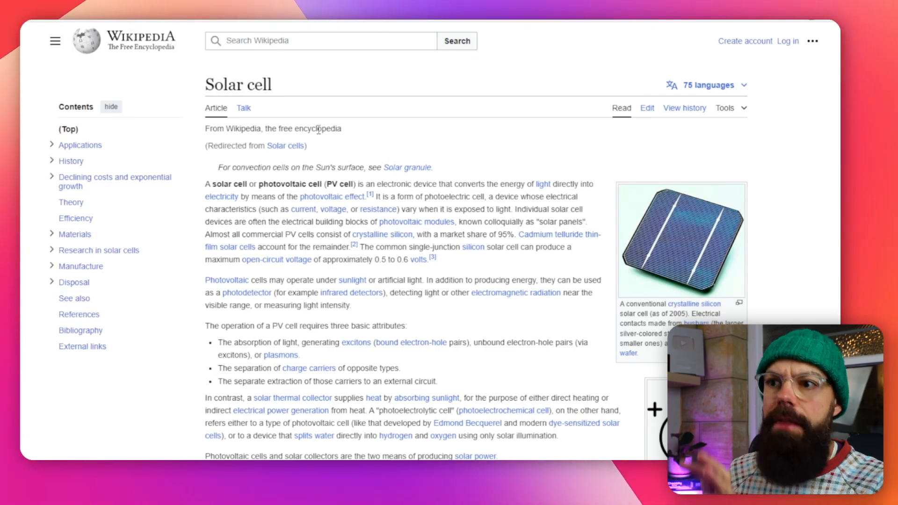
mouse_move(321, 186)
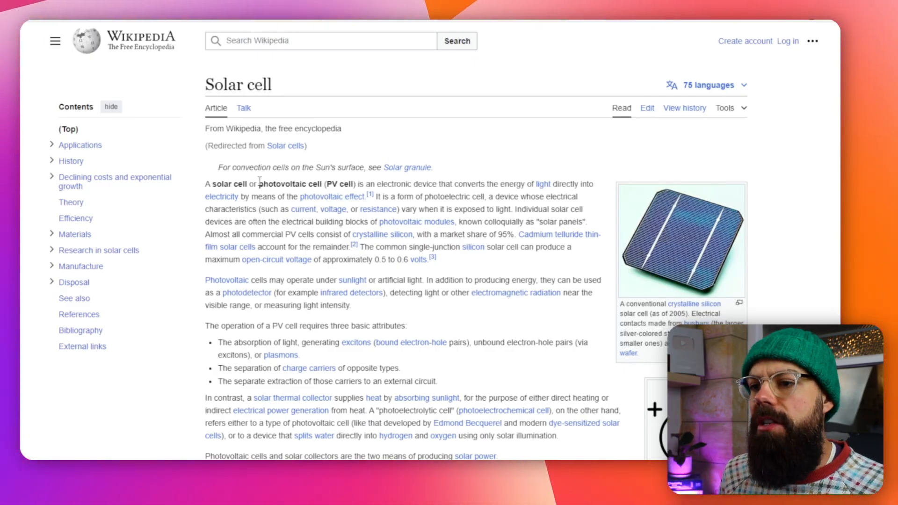
double_click(286, 183)
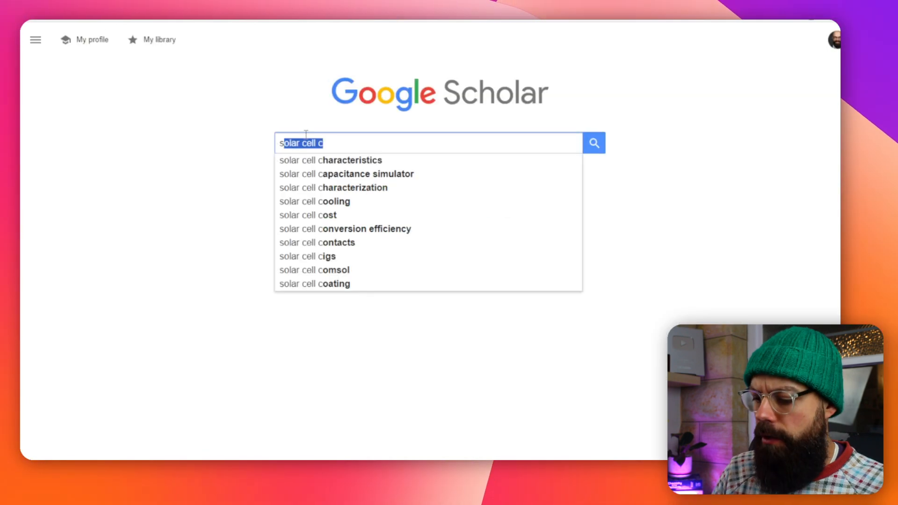
Type 'photovoltaic' into the Scholar search box and browse its autocomplete suggestions.
text(sphot)
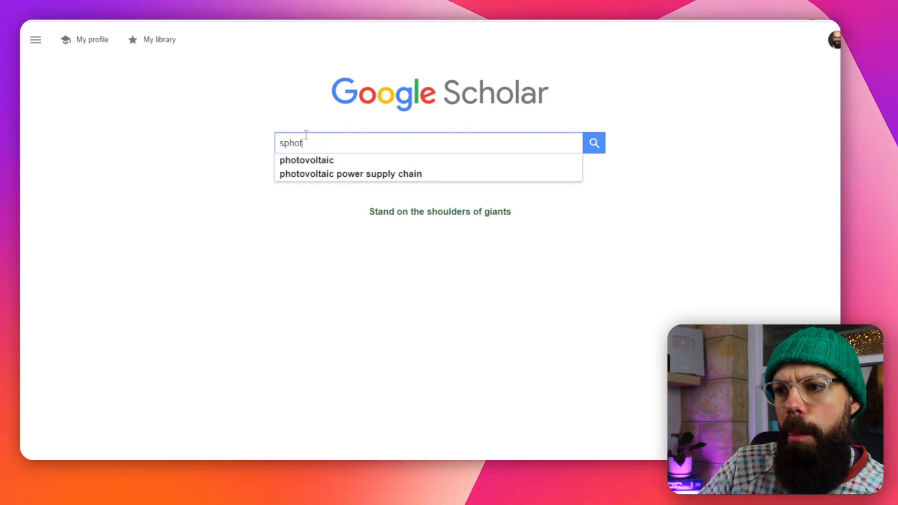
text(photovoltaic)
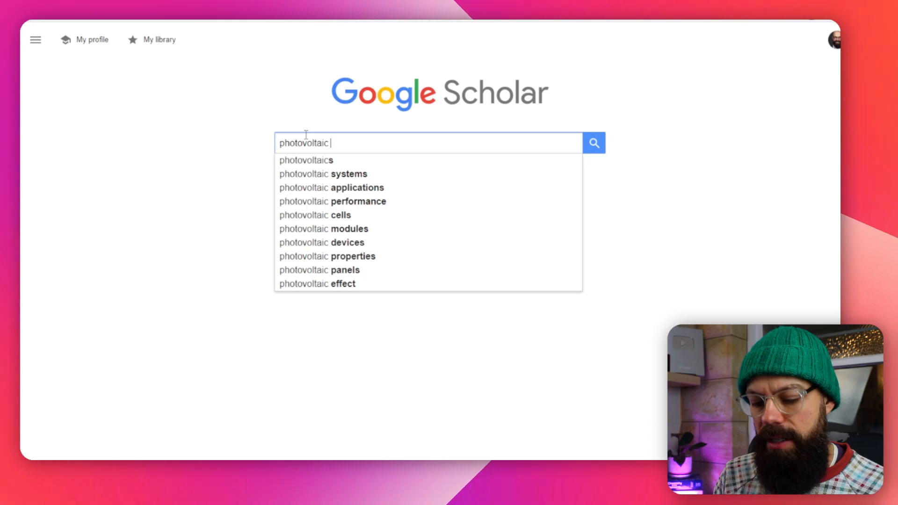
text(a)
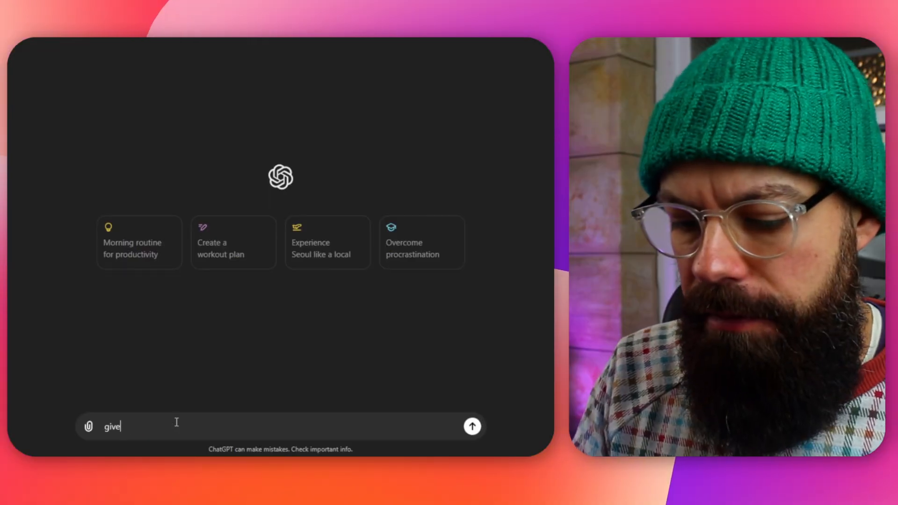
Ask ChatGPT for a list of solar cell keywords for Google Scholar and skim the reply.
text(me a list of)
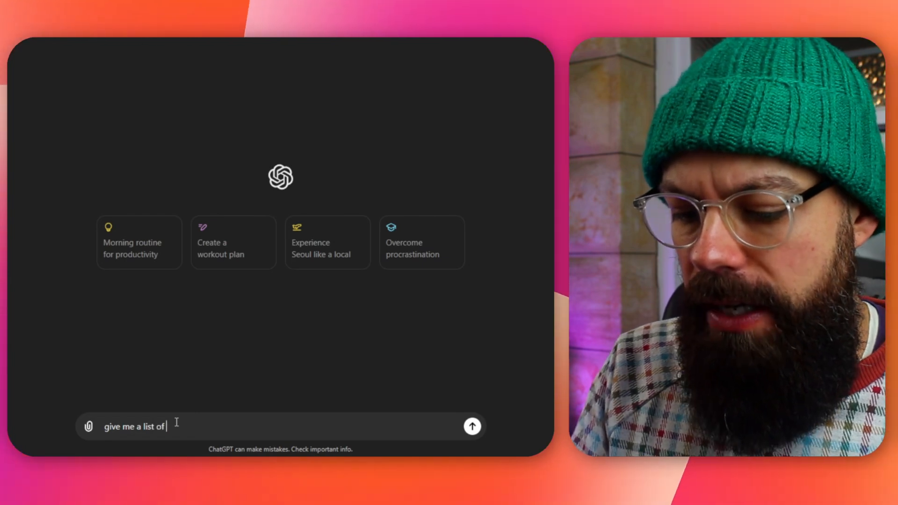
text(keywords on)
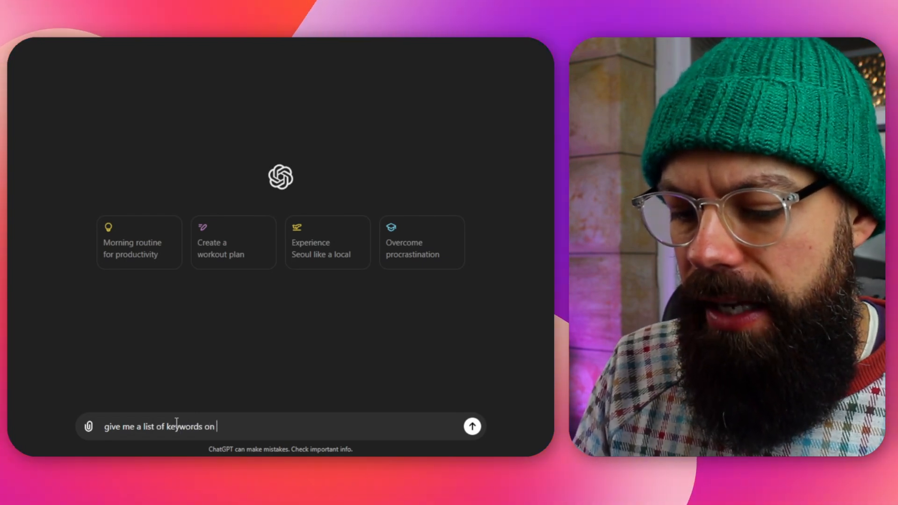
text(the solarcell feild for)
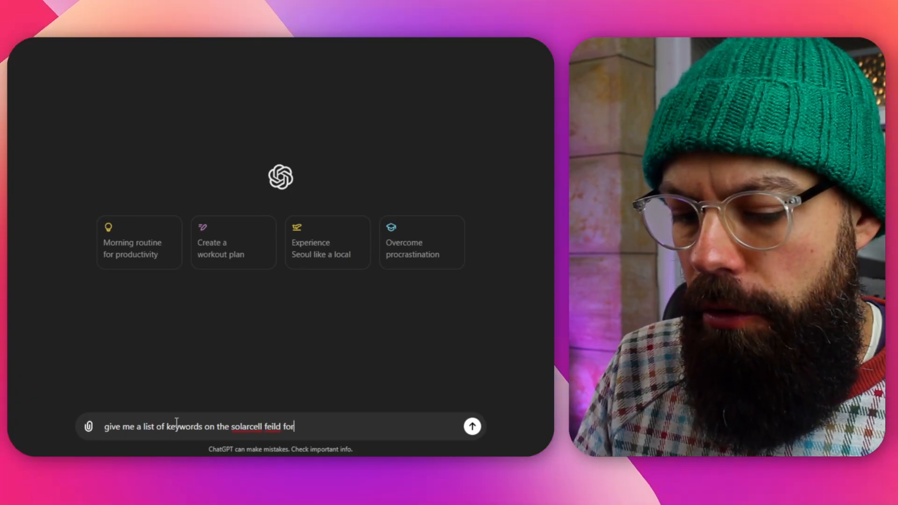
text(google sch)
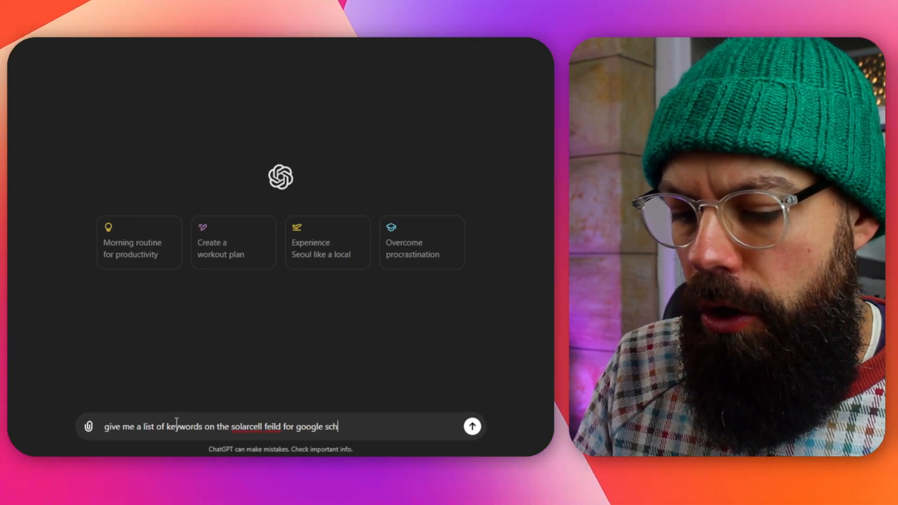
click(472, 426)
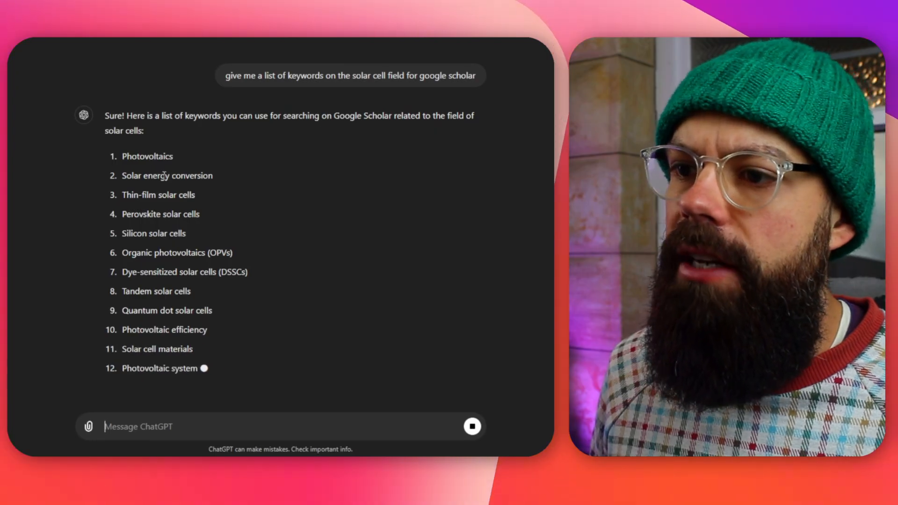
scroll(down, 3)
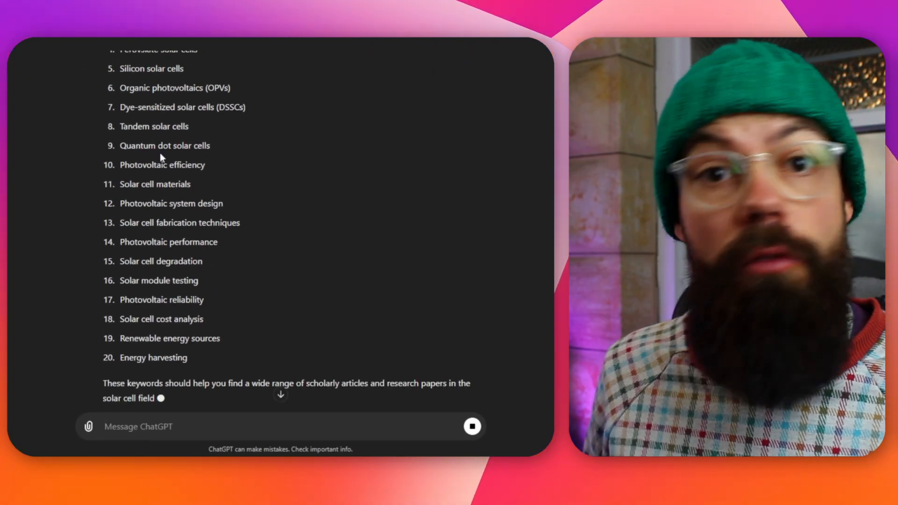
scroll(up, 3)
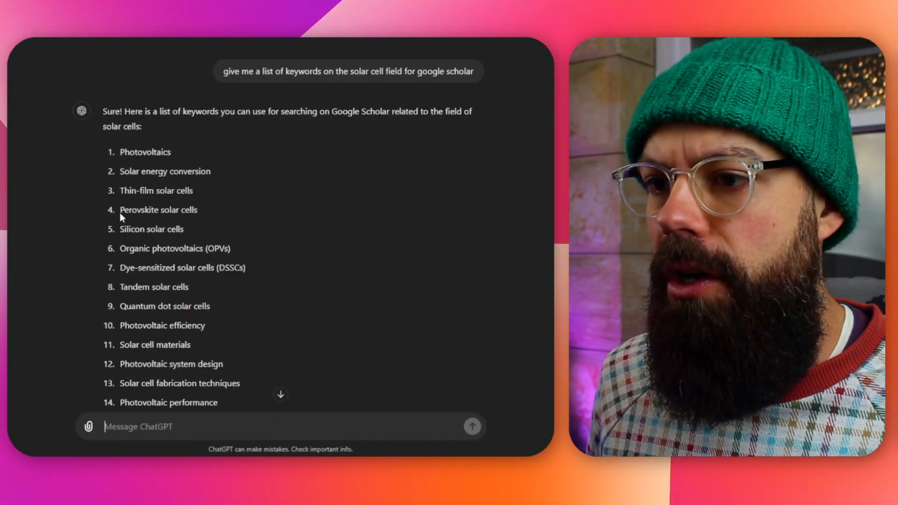
Take the Perovskite solar cells keyword and sort the review search results by date.
double_click(159, 210)
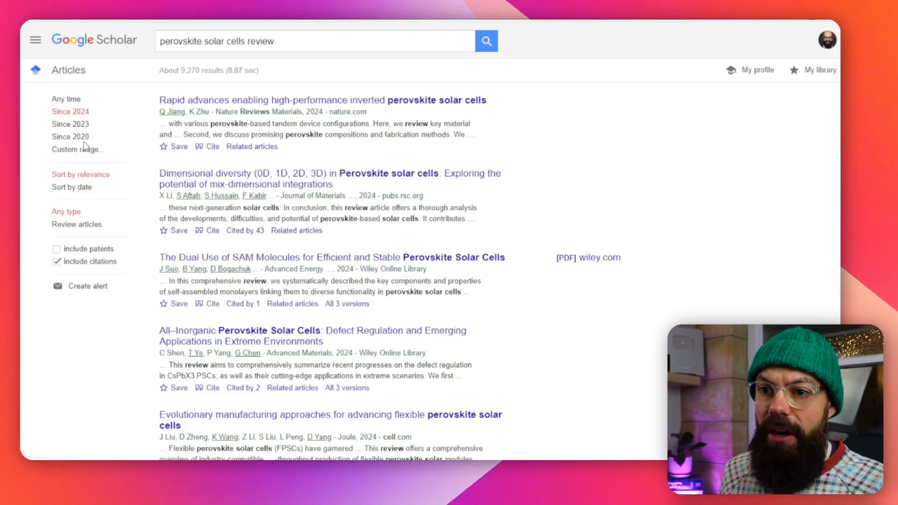
mouse_move(57, 148)
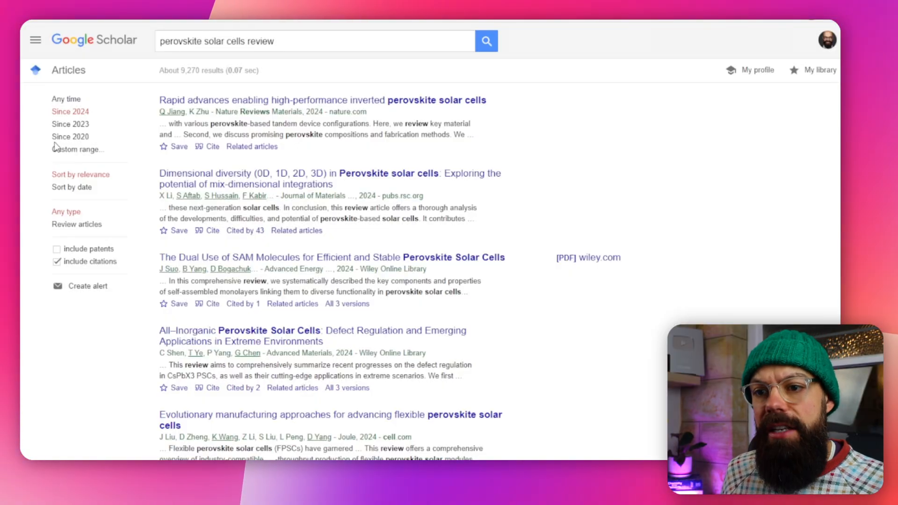
mouse_move(100, 179)
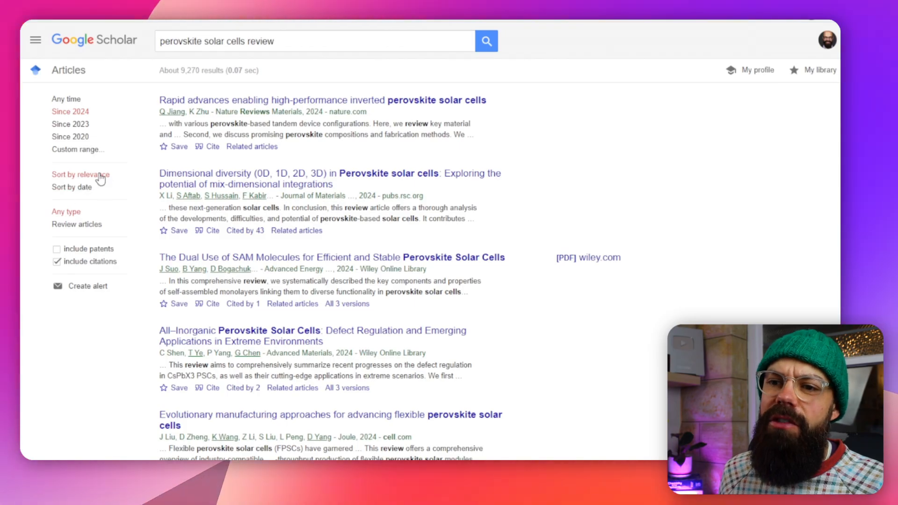
mouse_move(80, 158)
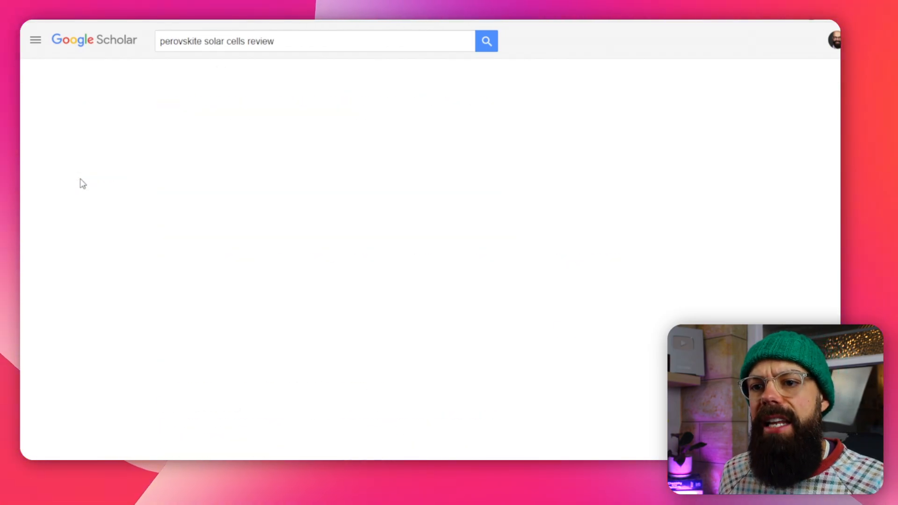
click(486, 41)
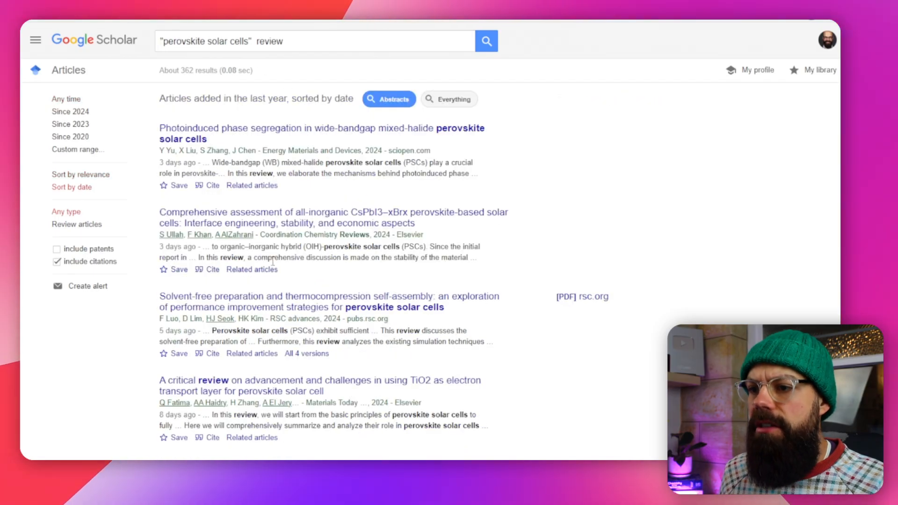
mouse_move(251, 186)
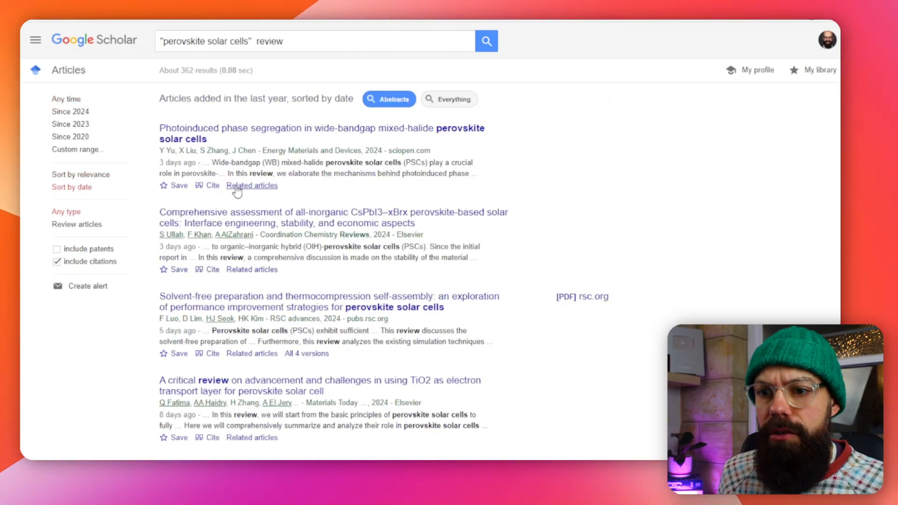
click(80, 174)
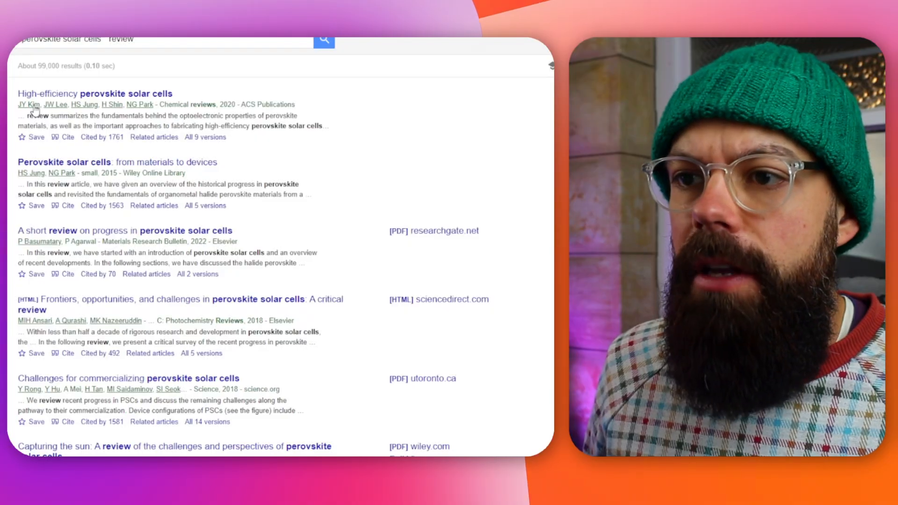
mouse_move(132, 109)
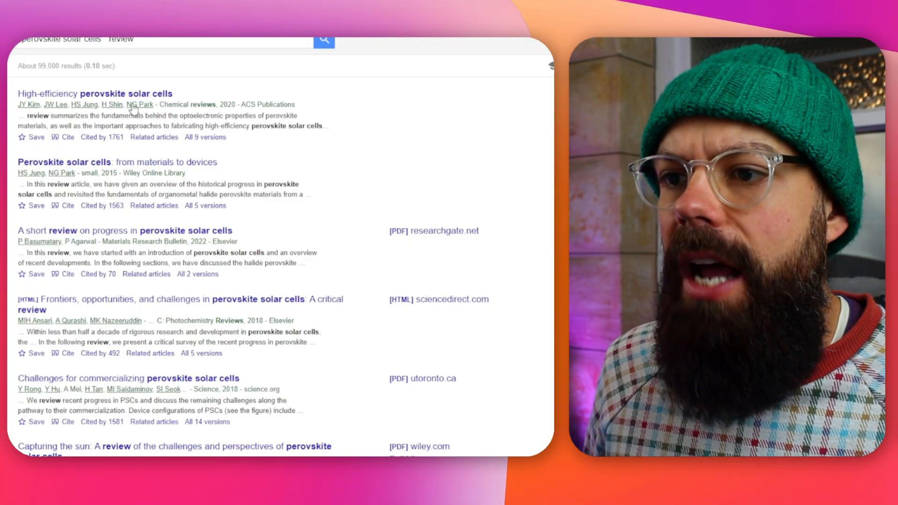
mouse_move(97, 153)
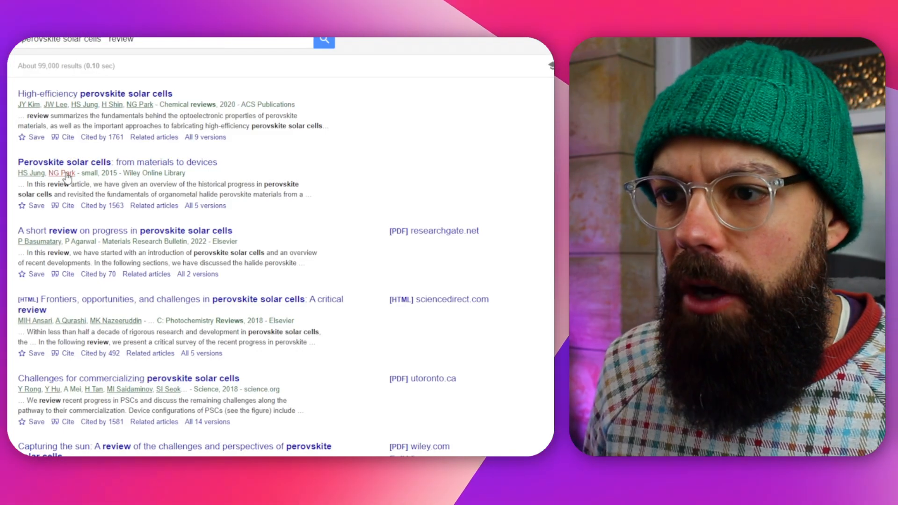
click(61, 173)
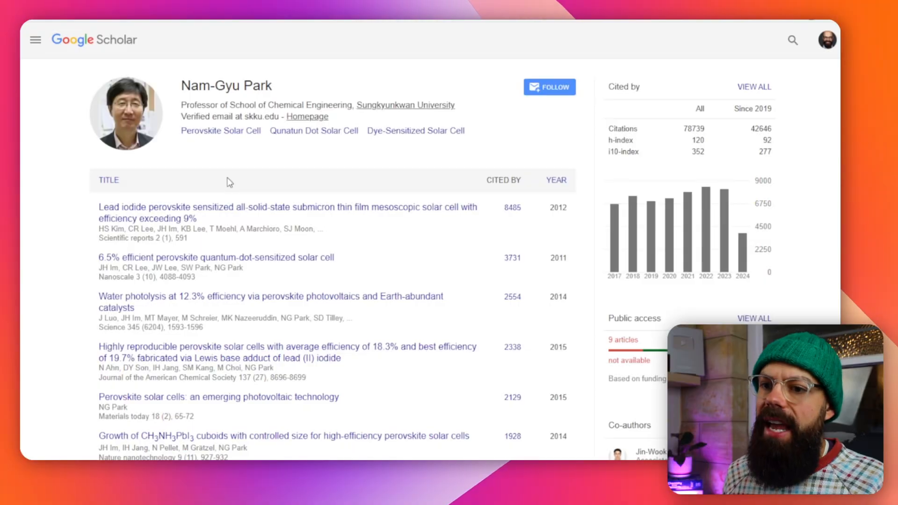
mouse_move(98, 322)
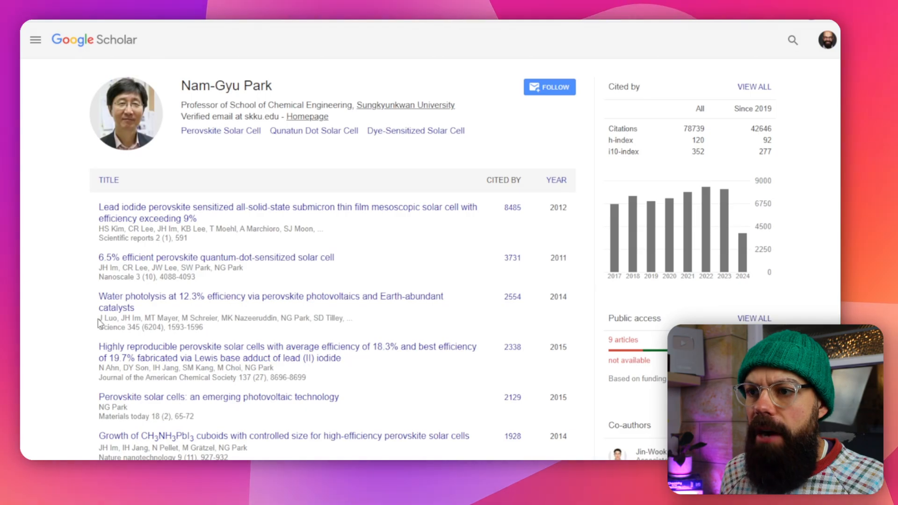
scroll(down, 3)
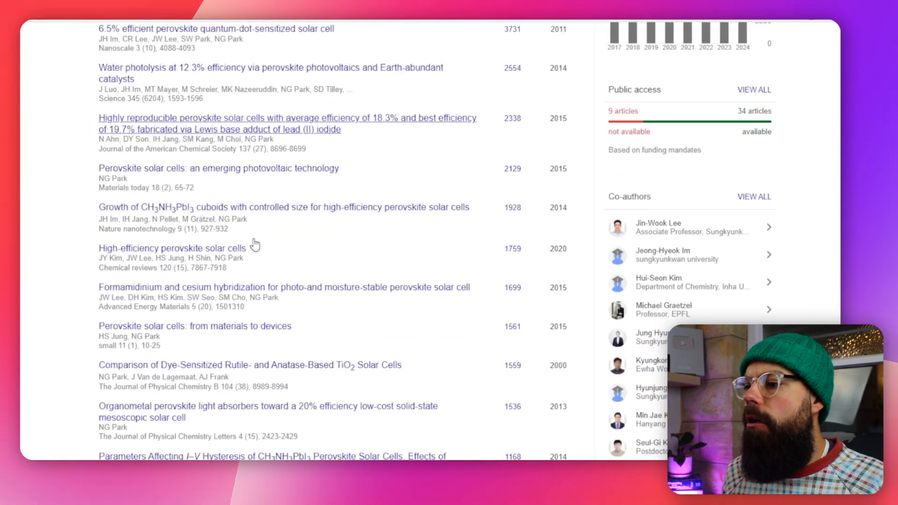
scroll(up, 3)
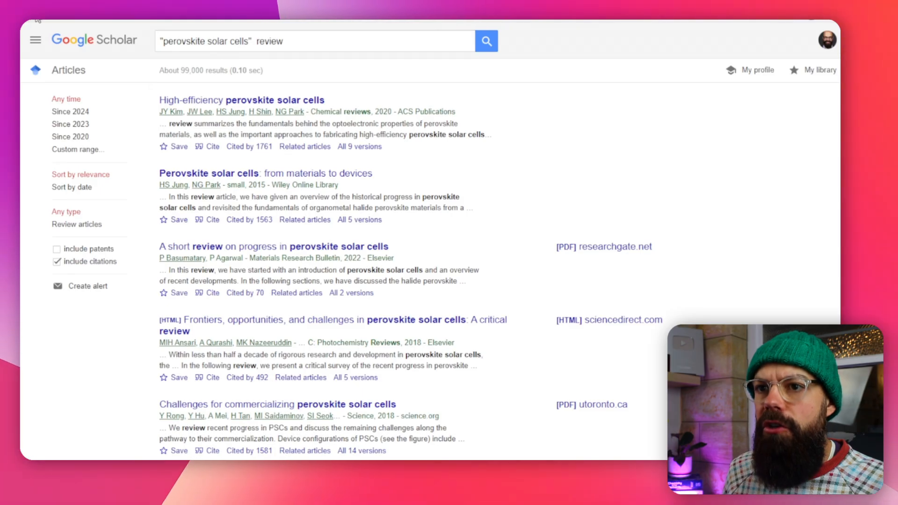
click(289, 111)
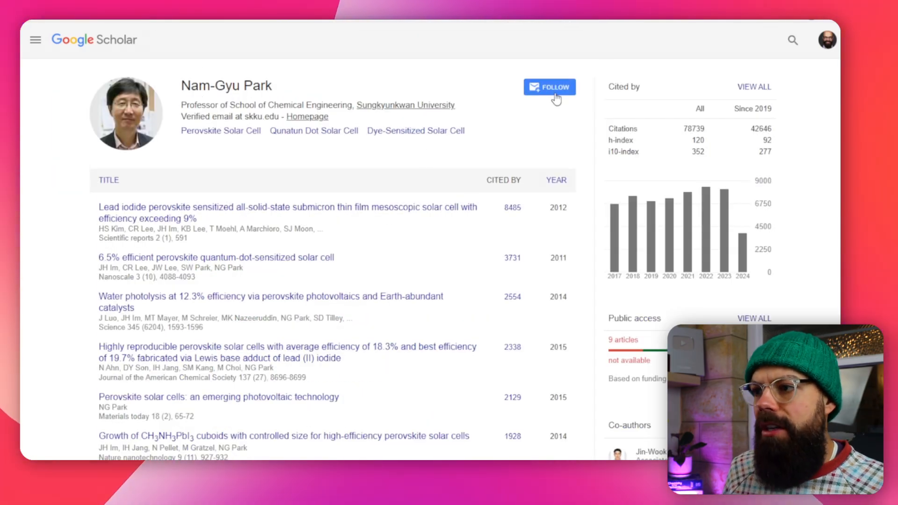
click(549, 86)
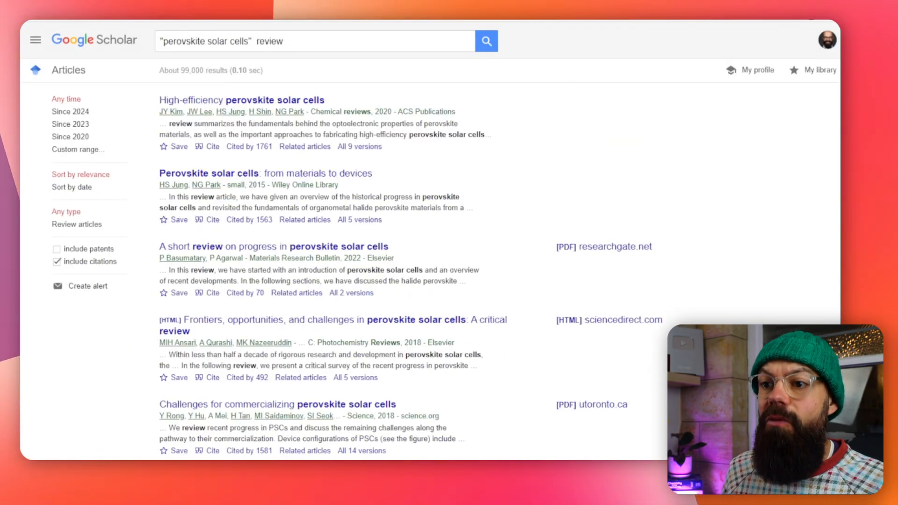
mouse_move(231, 117)
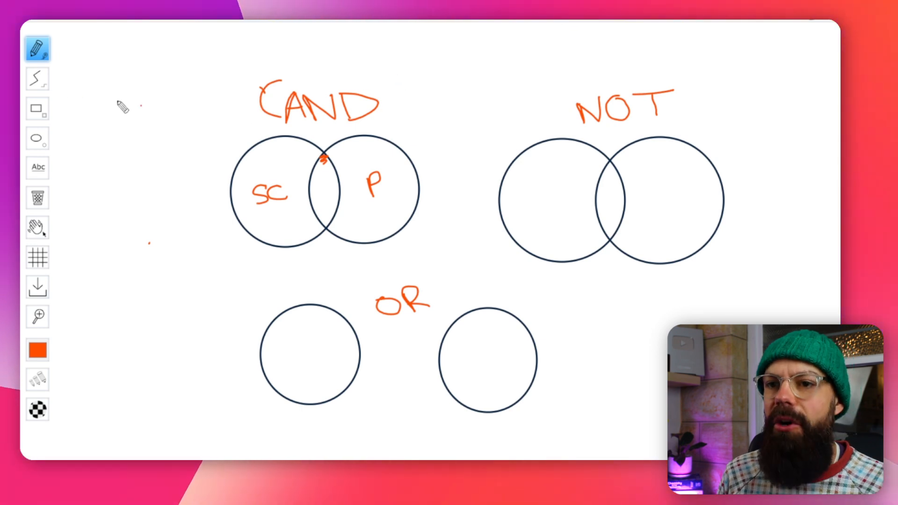
mouse_move(38, 167)
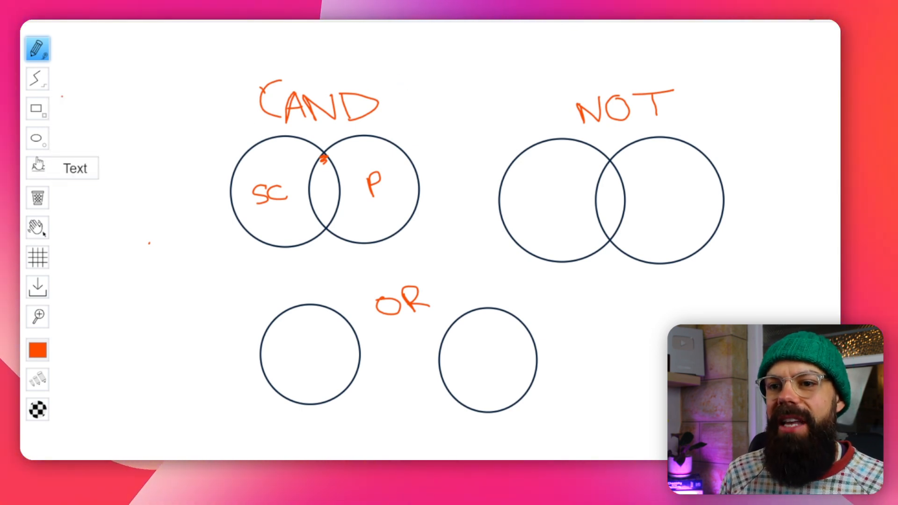
Erase the stray C on the whiteboard and return to the freehand pencil.
click(38, 197)
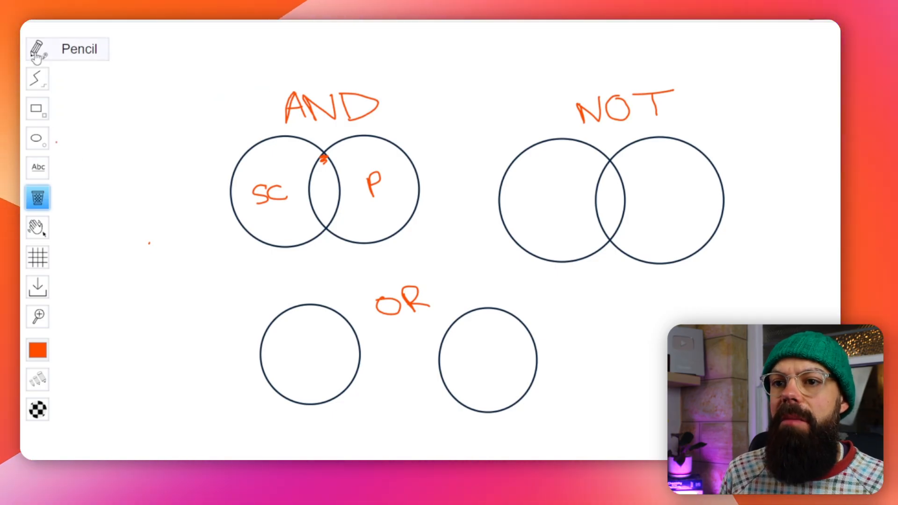
click(37, 48)
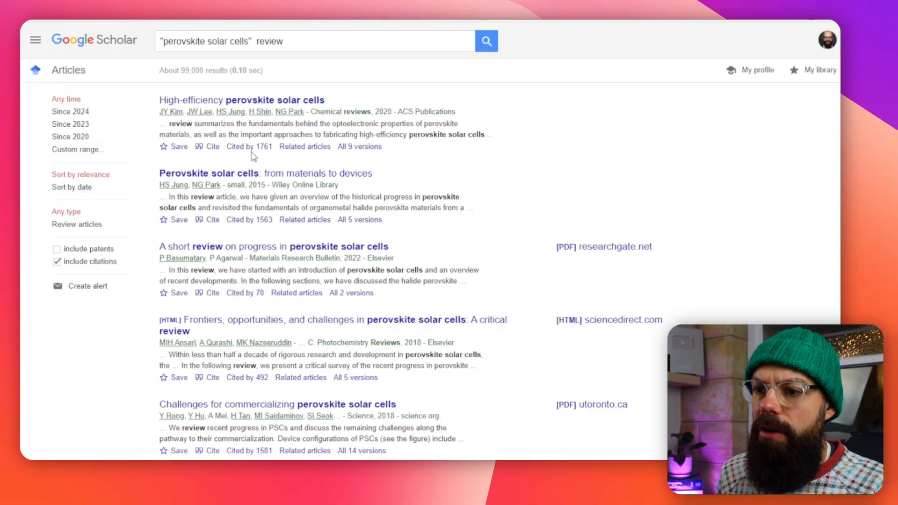
mouse_move(248, 146)
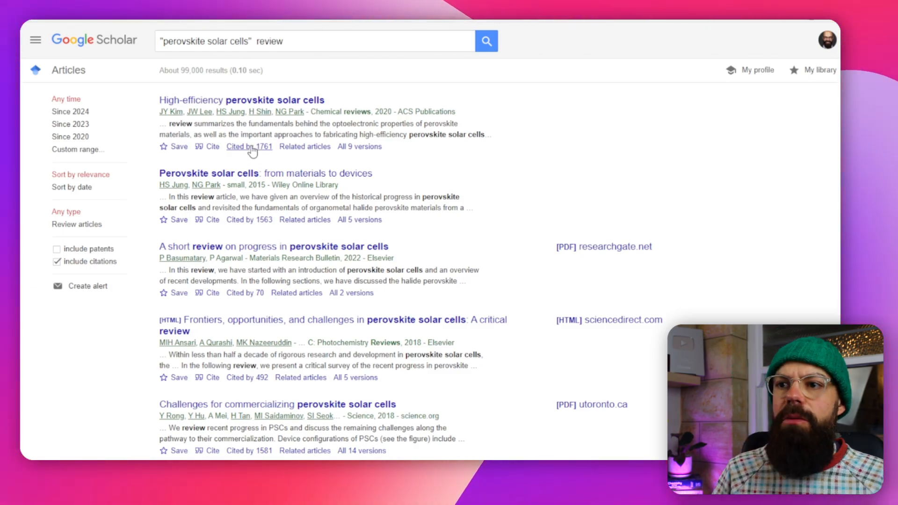
click(249, 146)
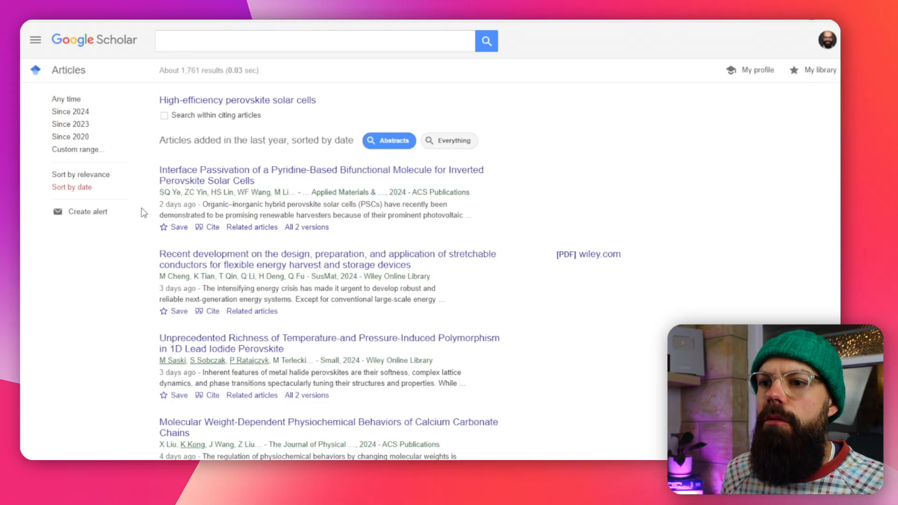
mouse_move(312, 217)
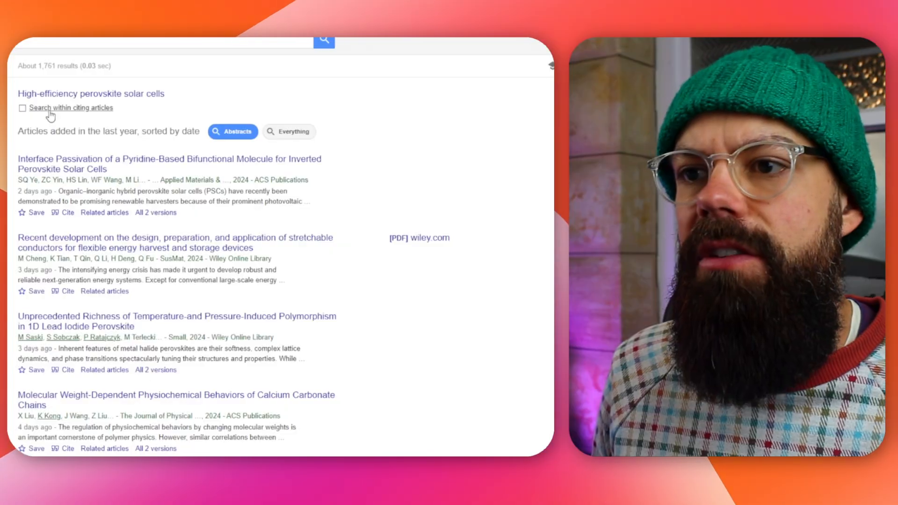
click(22, 107)
text(quantum dots)
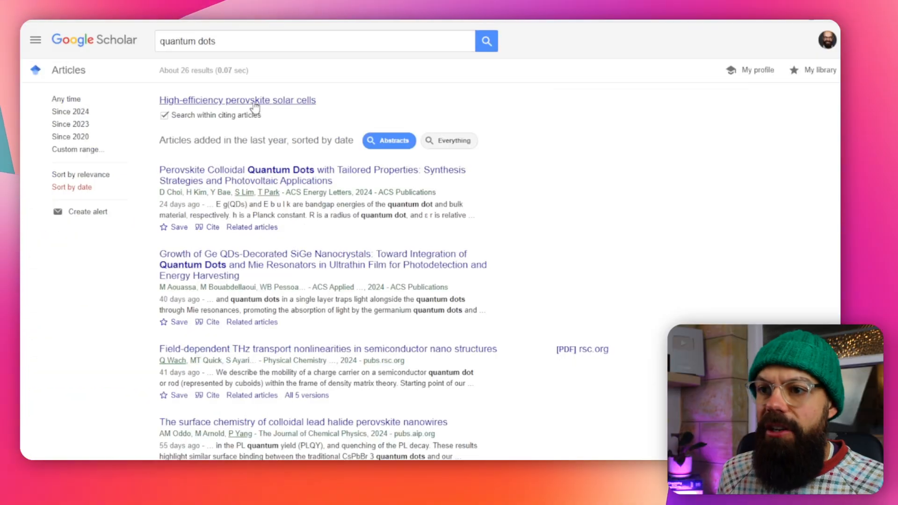
mouse_move(169, 206)
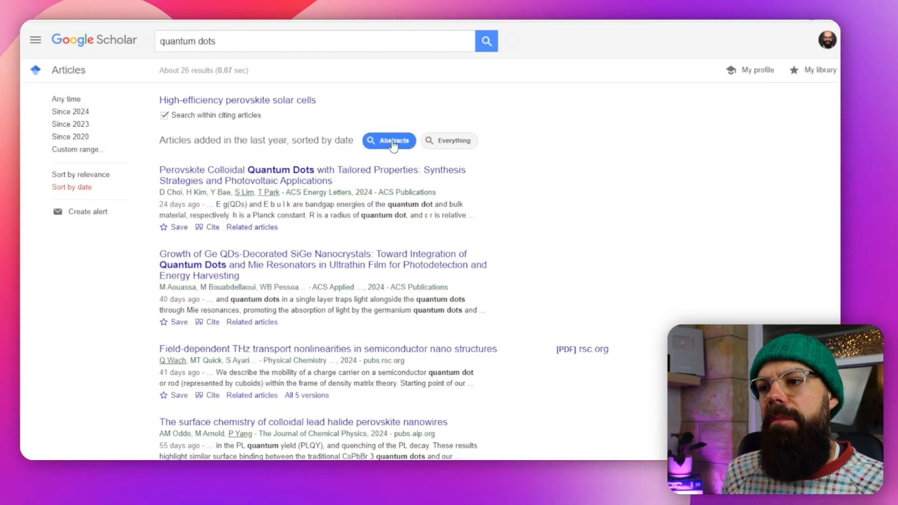
text("perovskite solar cells" review)
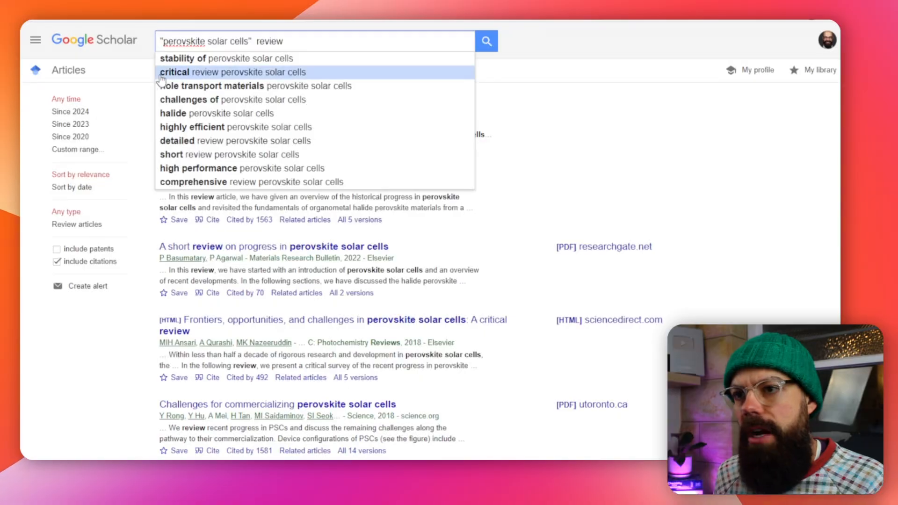
click(485, 40)
text(AND)
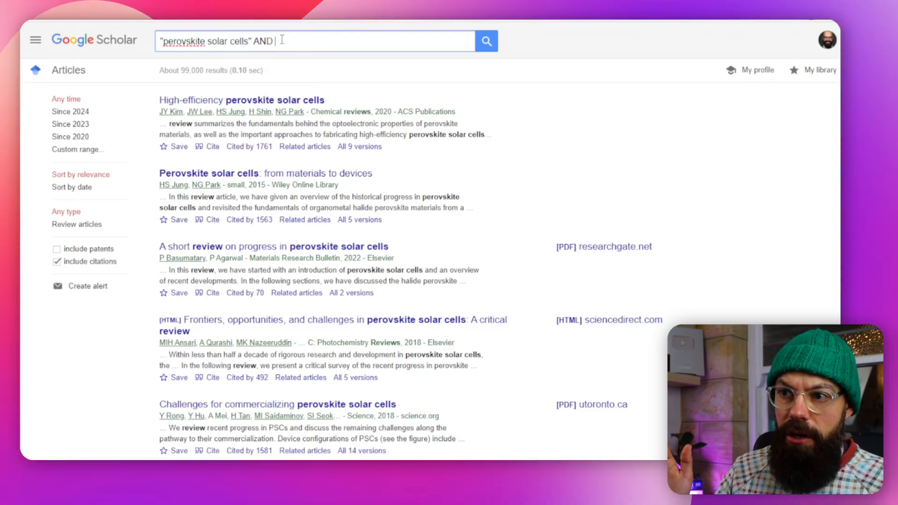
text(up conversion)
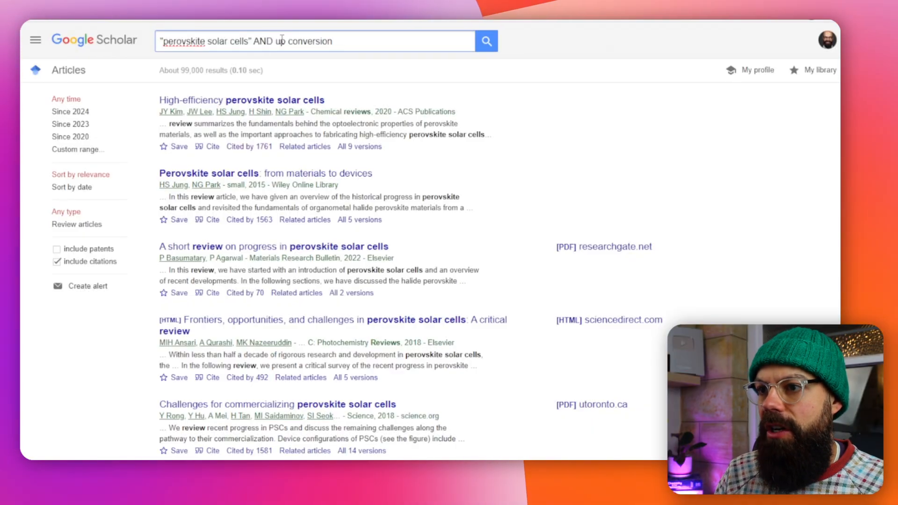
click(485, 41)
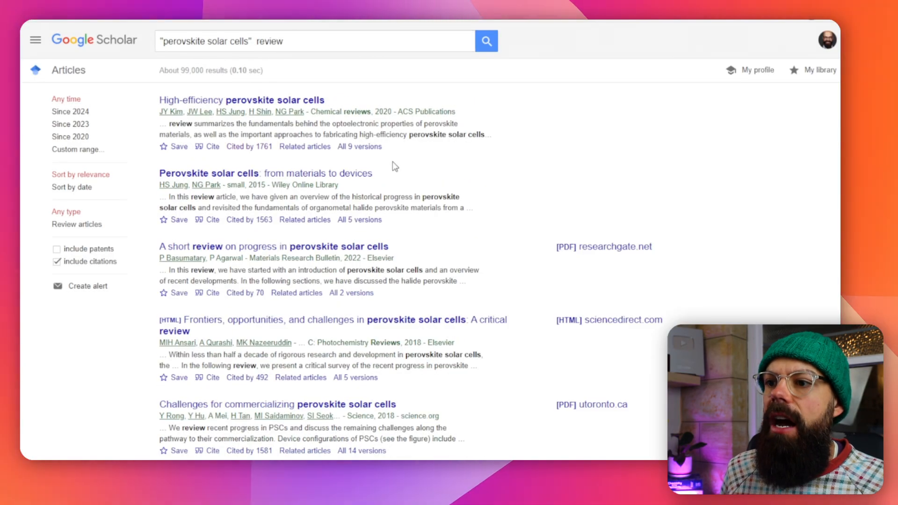
right_click(304, 146)
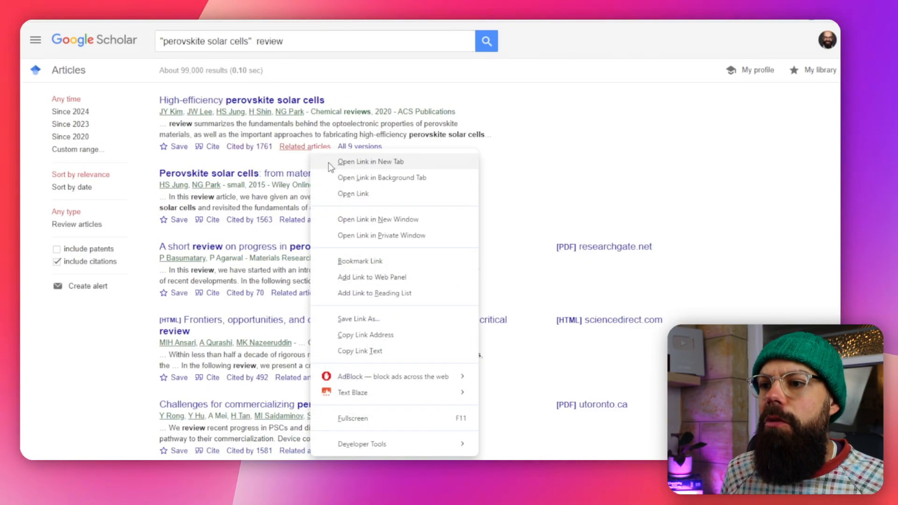
click(371, 161)
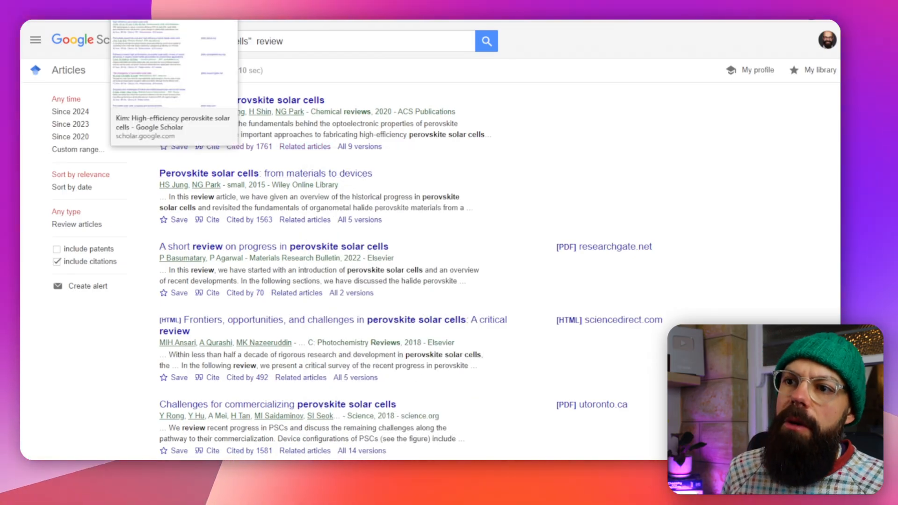
click(304, 146)
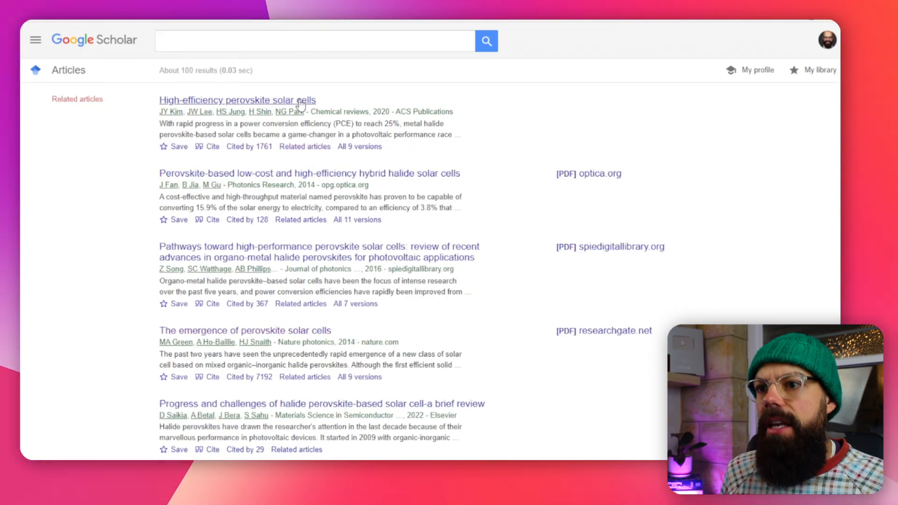
mouse_move(318, 178)
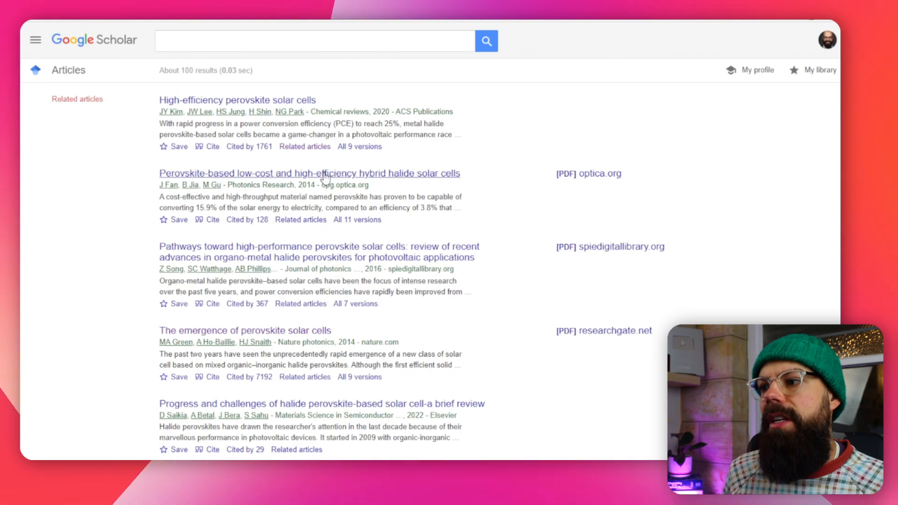
scroll(down, 3)
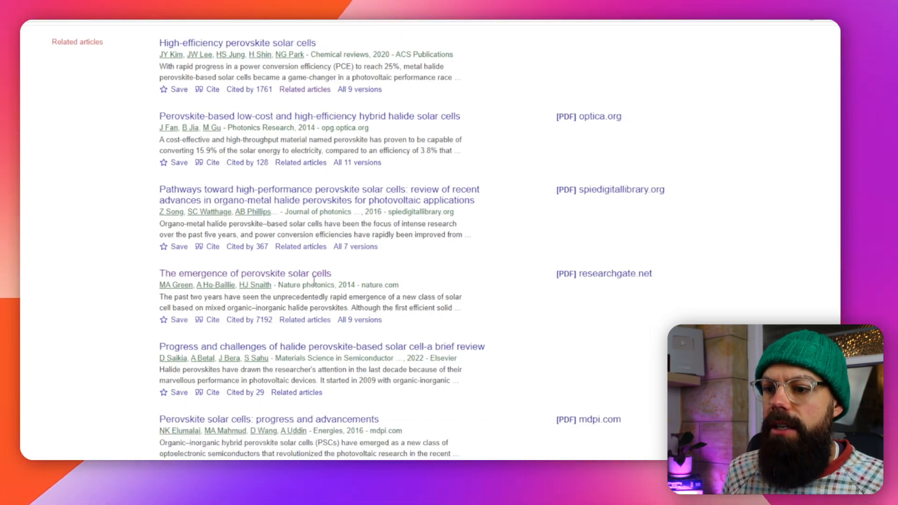
scroll(up, 3)
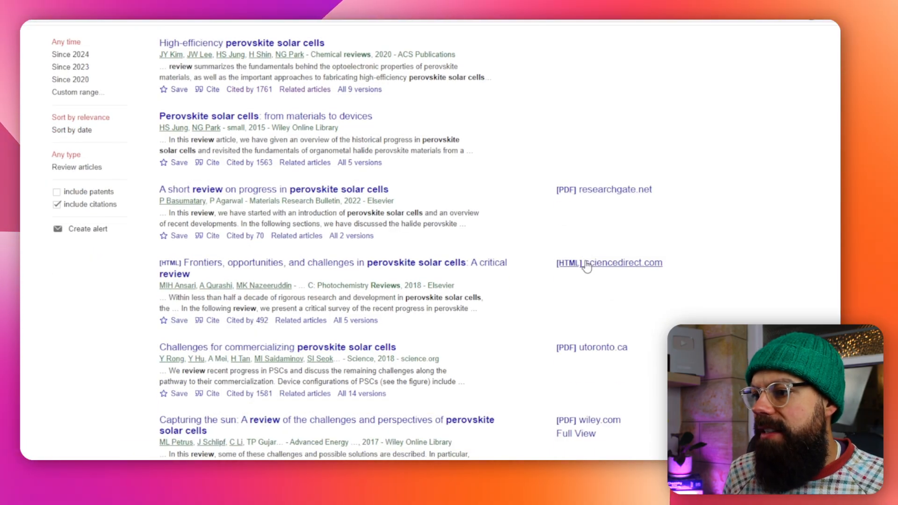
scroll(up, 3)
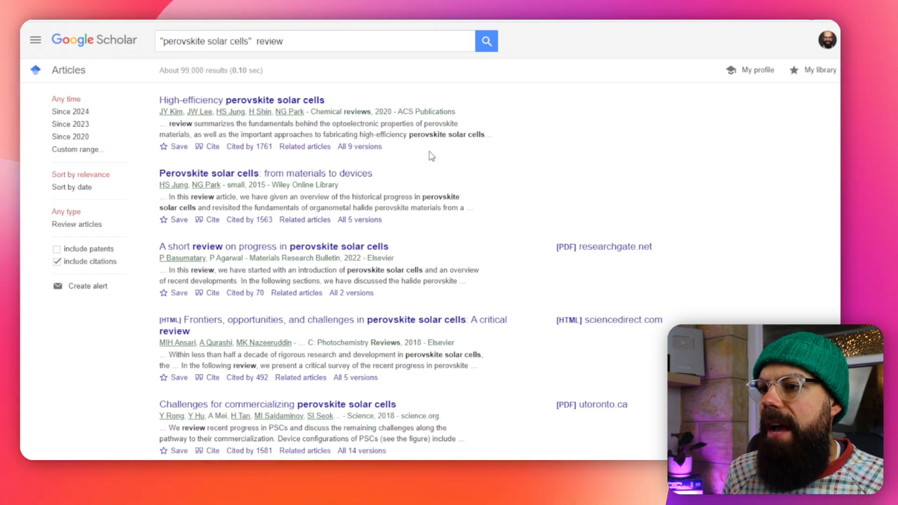
mouse_move(426, 204)
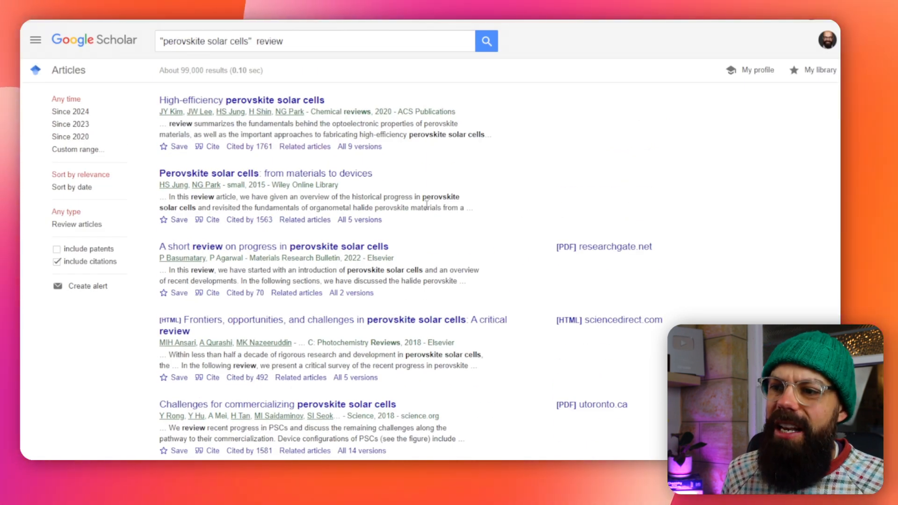
click(359, 220)
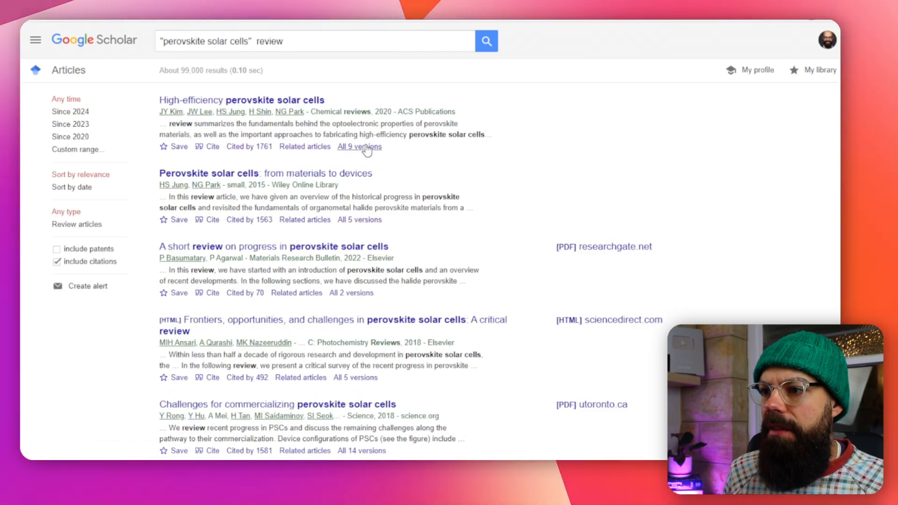
click(359, 146)
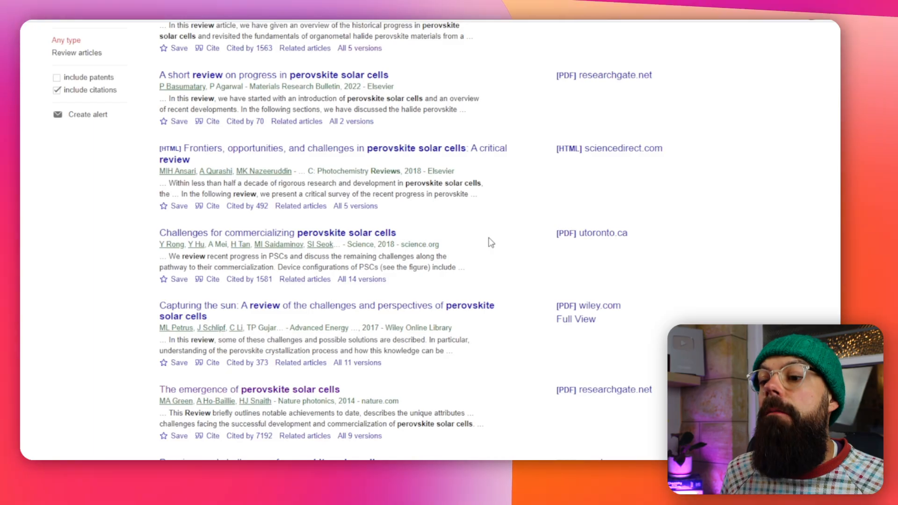
scroll(down, 3)
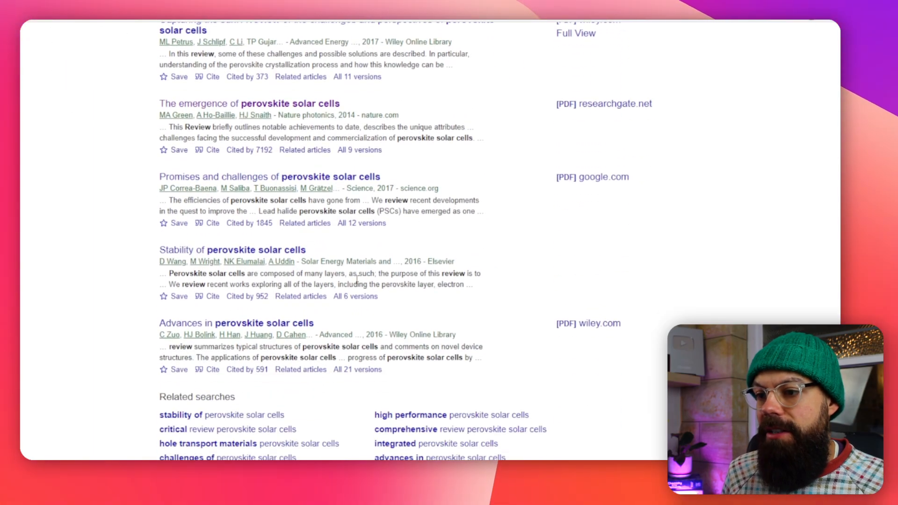
click(354, 296)
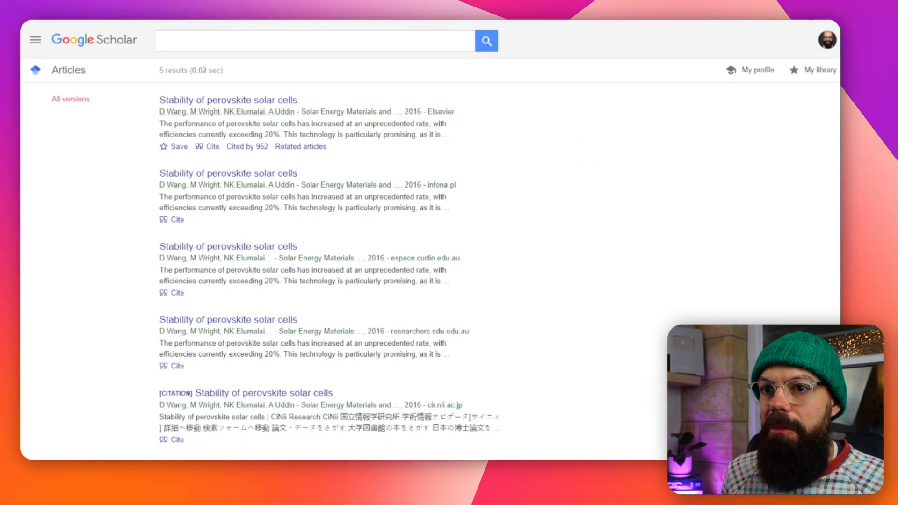
scroll(down, 3)
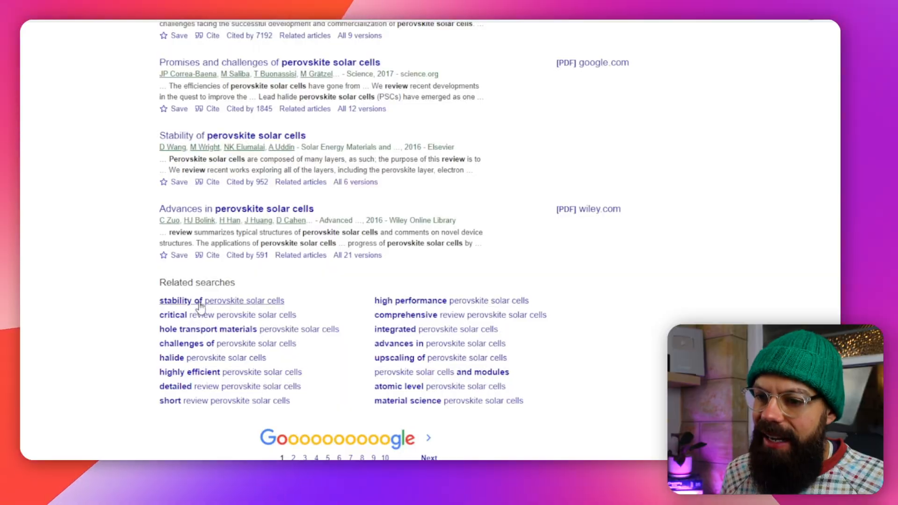
Right-click a related search and scroll back to the top of the results.
right_click(201, 306)
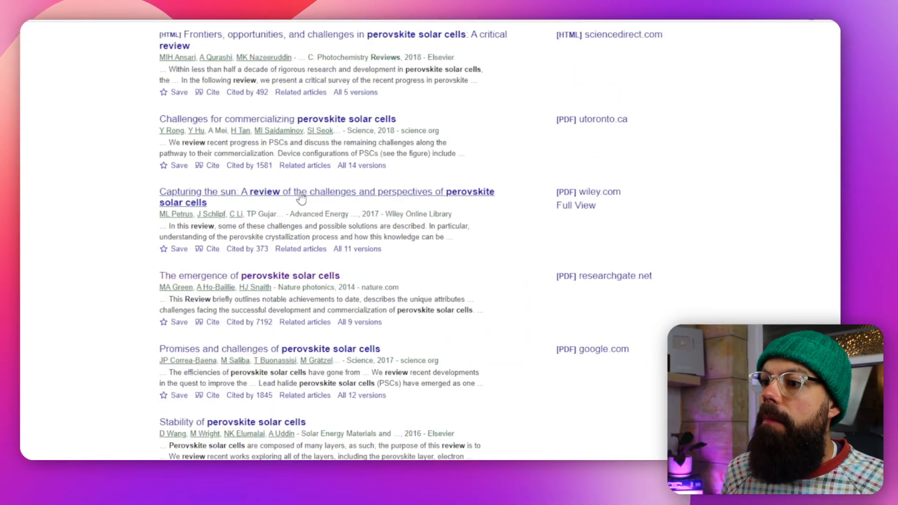
scroll(up, 3)
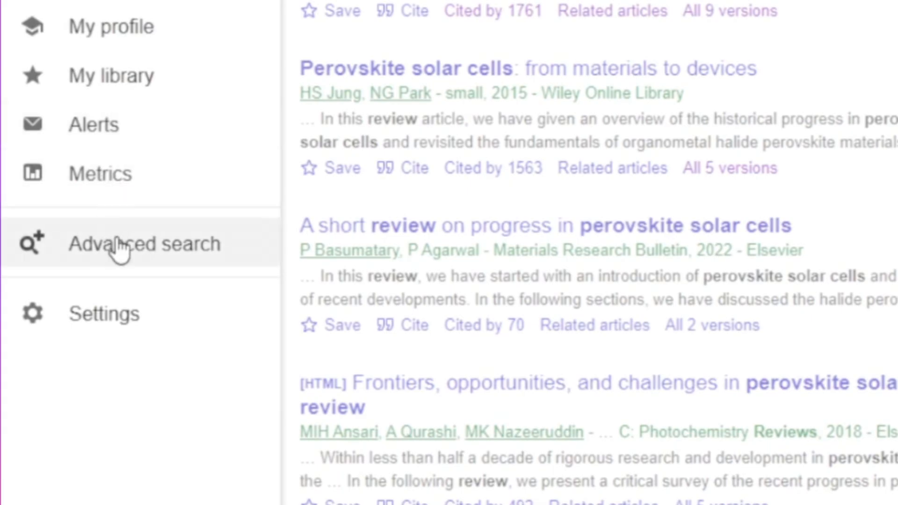
Run Advanced search for review and 'perovskite solar cells' in titles only, dated from 2015.
click(145, 244)
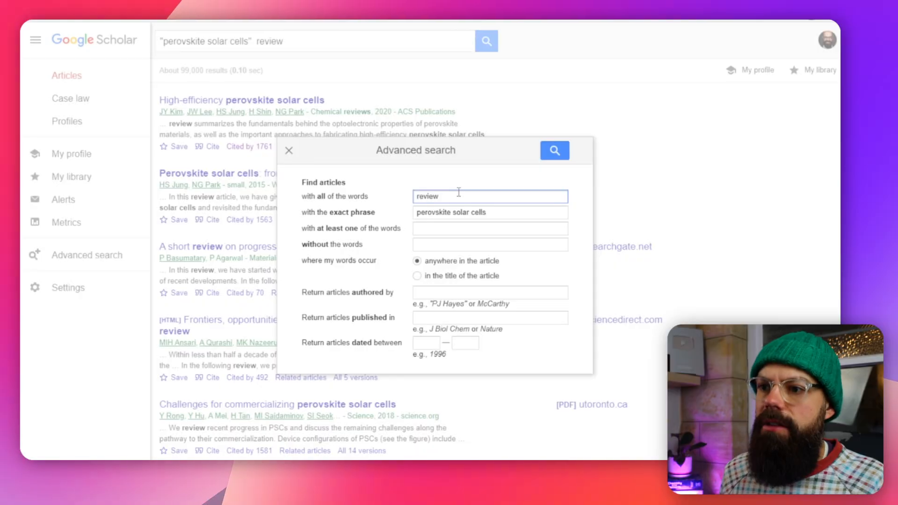
double_click(427, 196)
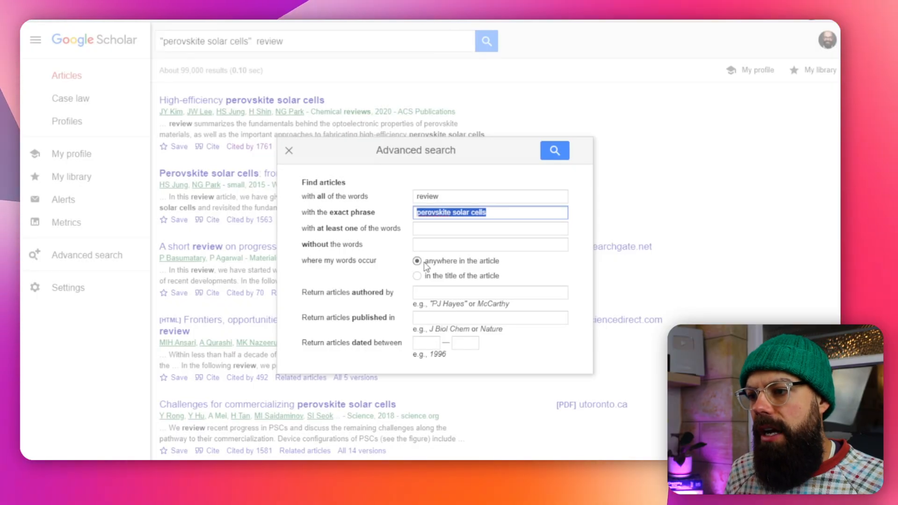
mouse_move(423, 269)
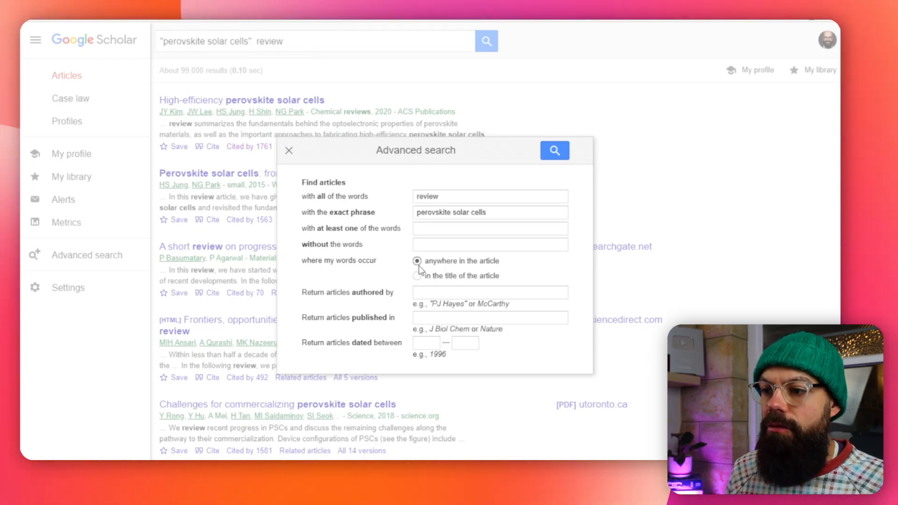
click(416, 275)
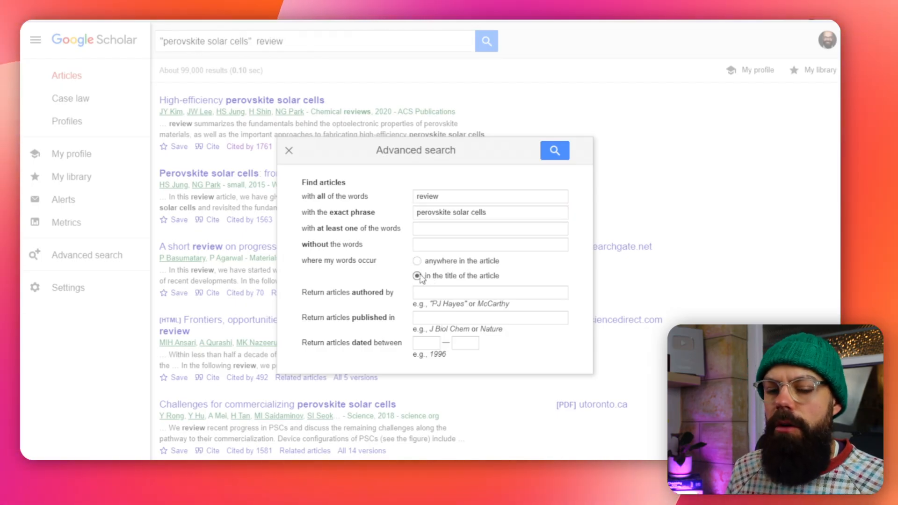
click(490, 317)
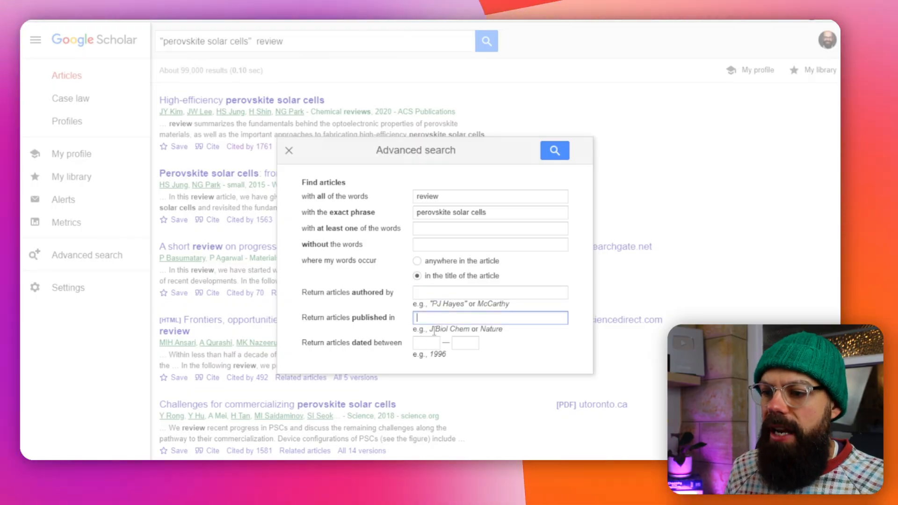
click(425, 342)
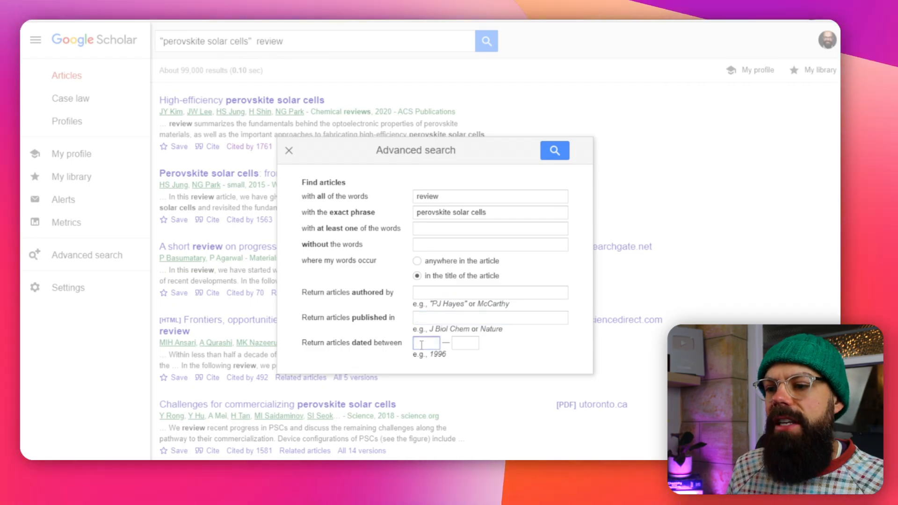
text(1015)
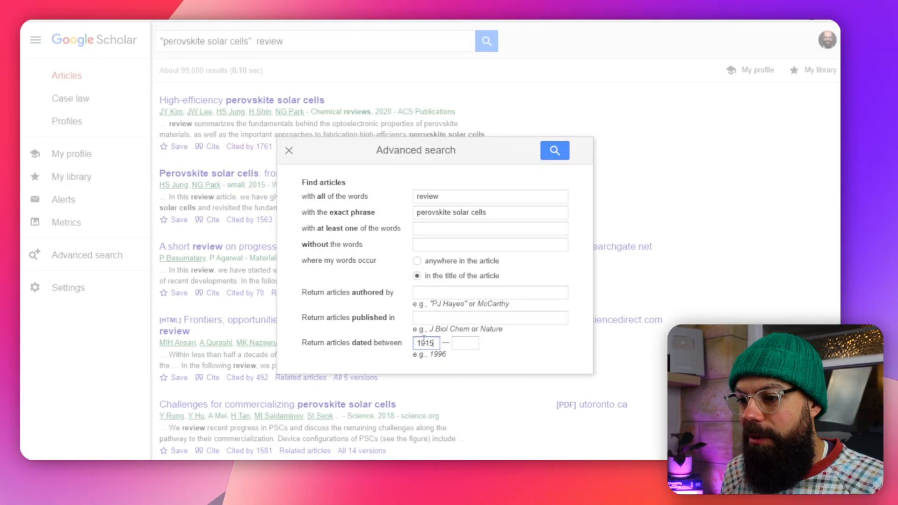
text(2015)
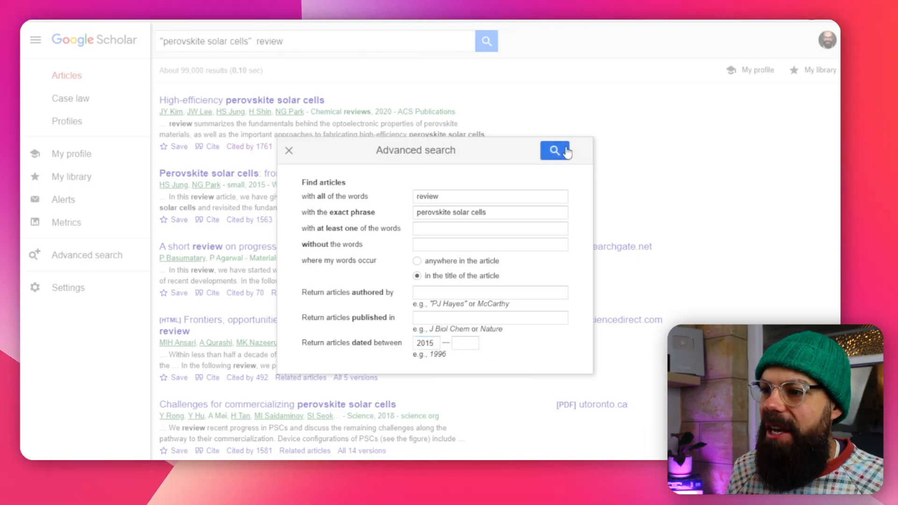
click(553, 150)
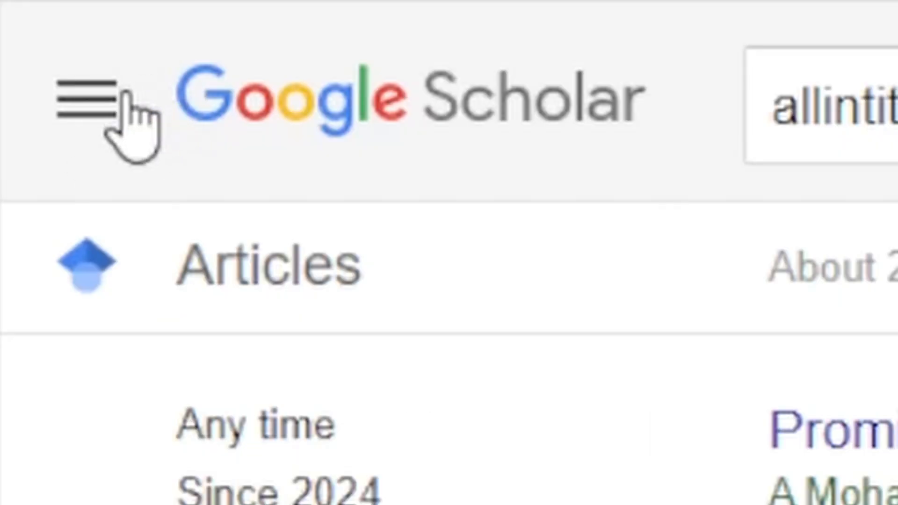
View the allintitle review 'perovskite solar cells' results published 2015 onward.
click(92, 97)
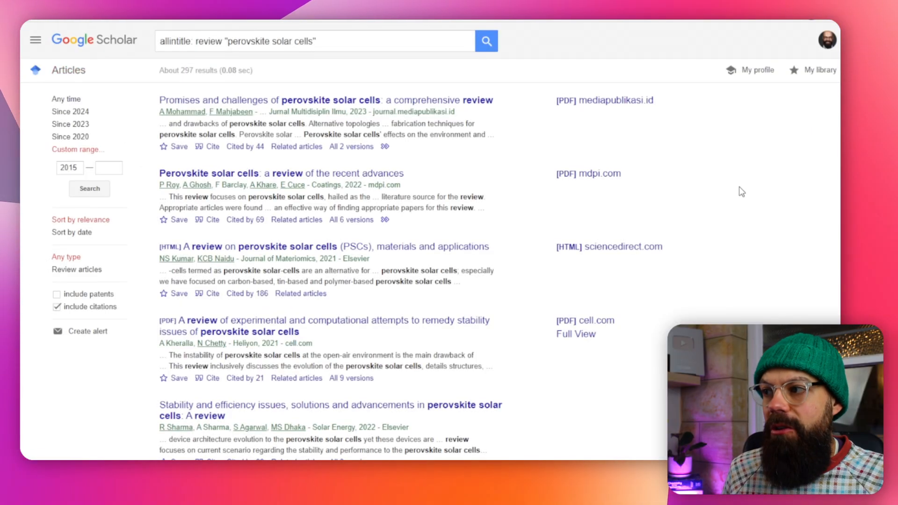
mouse_move(733, 190)
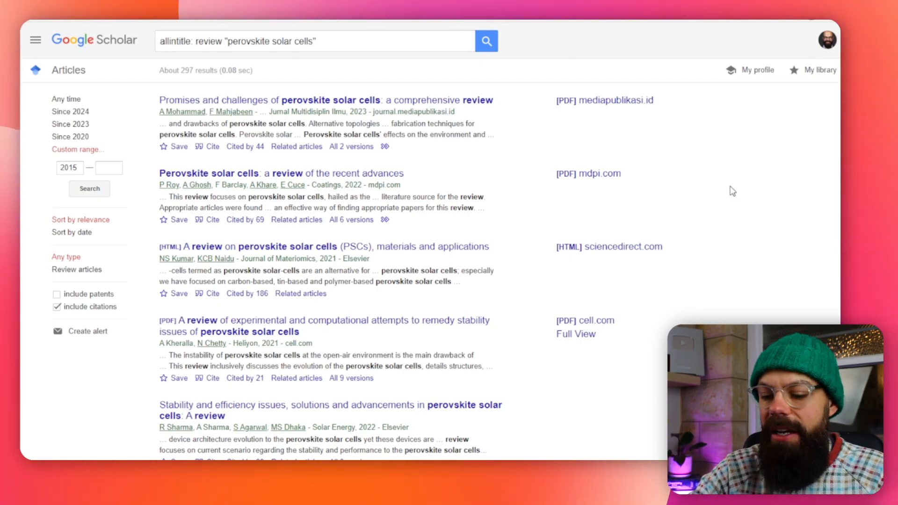